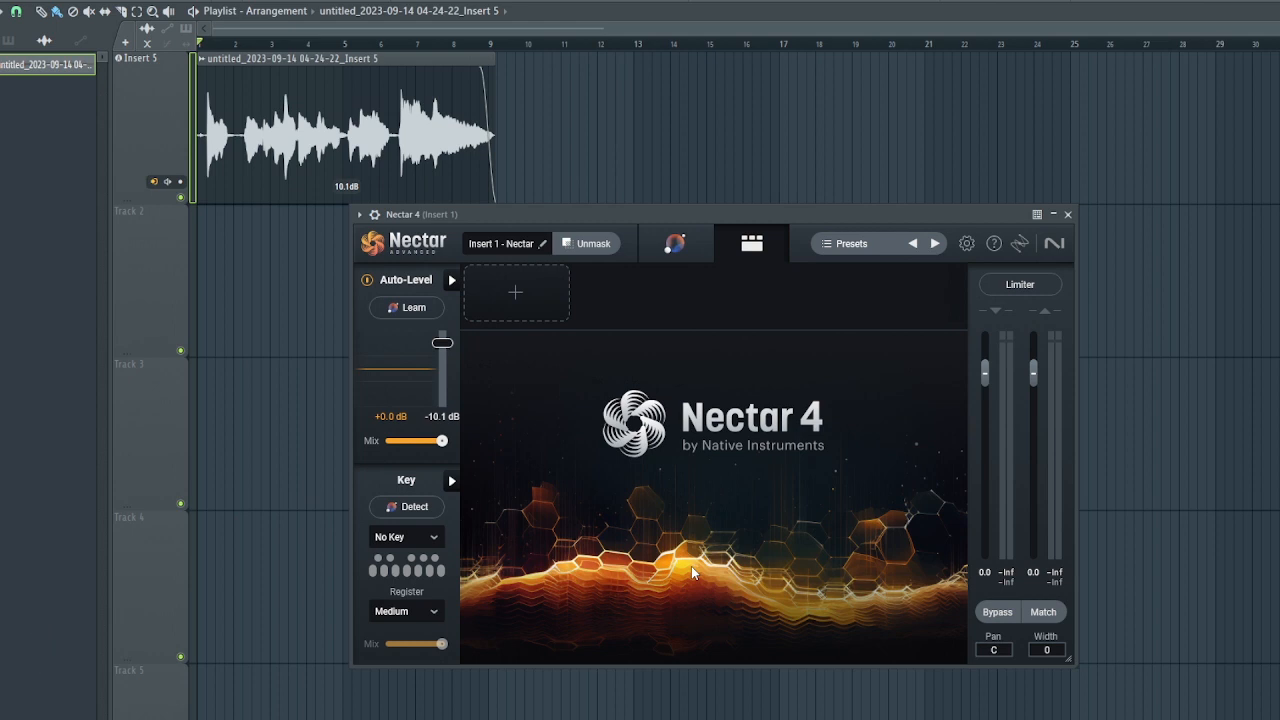
Adjust the vocal clip and Nectar controls before consolidating.
drag(643, 270, 800, 292)
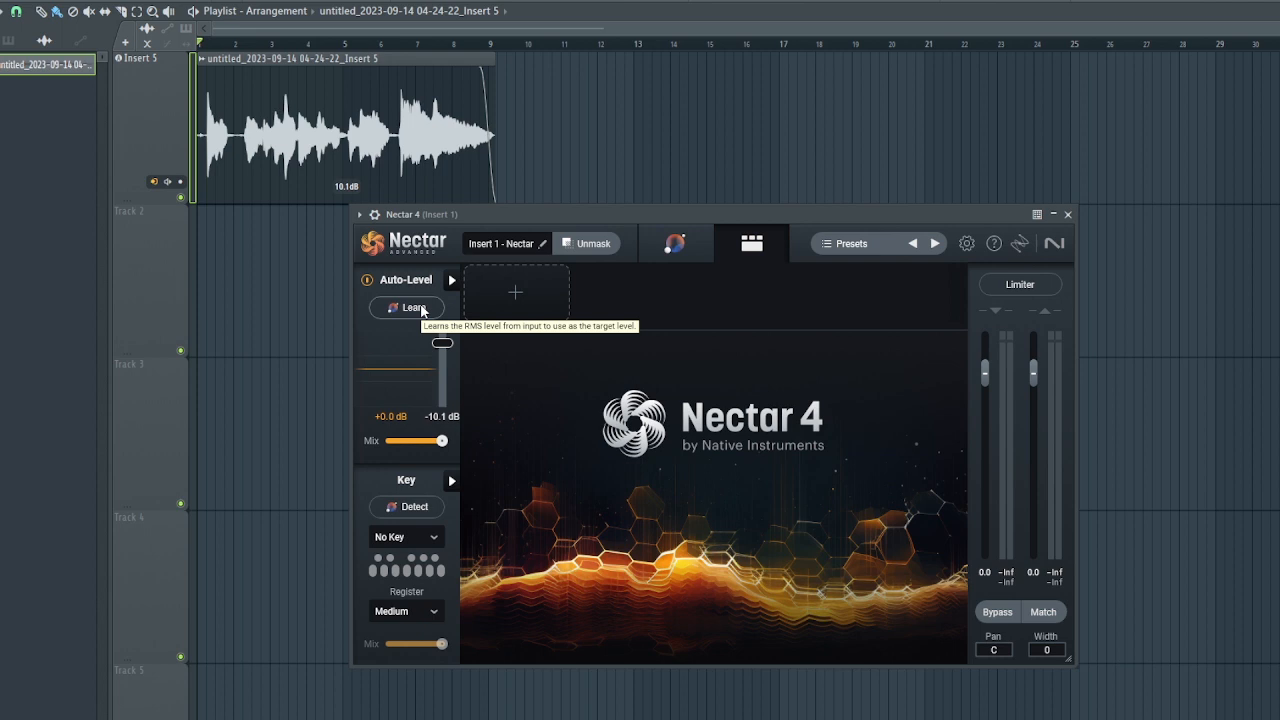
mouse_move(685, 573)
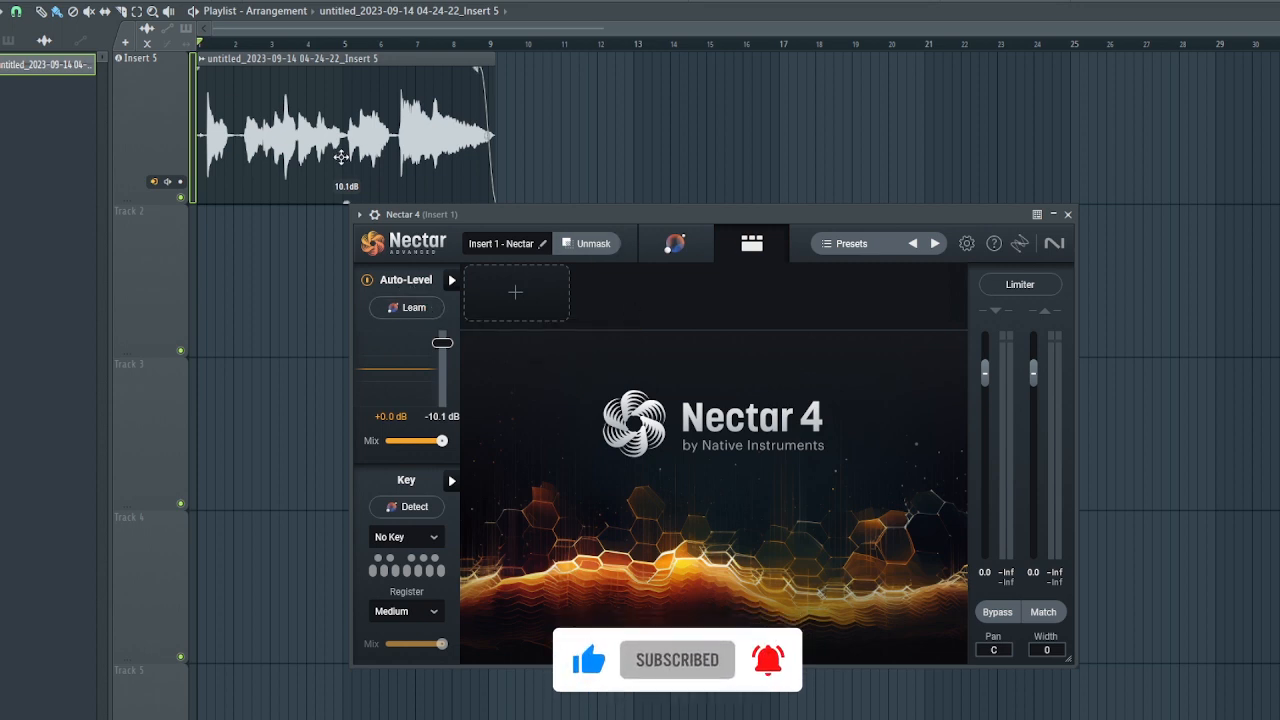
drag(441, 345, 441, 360)
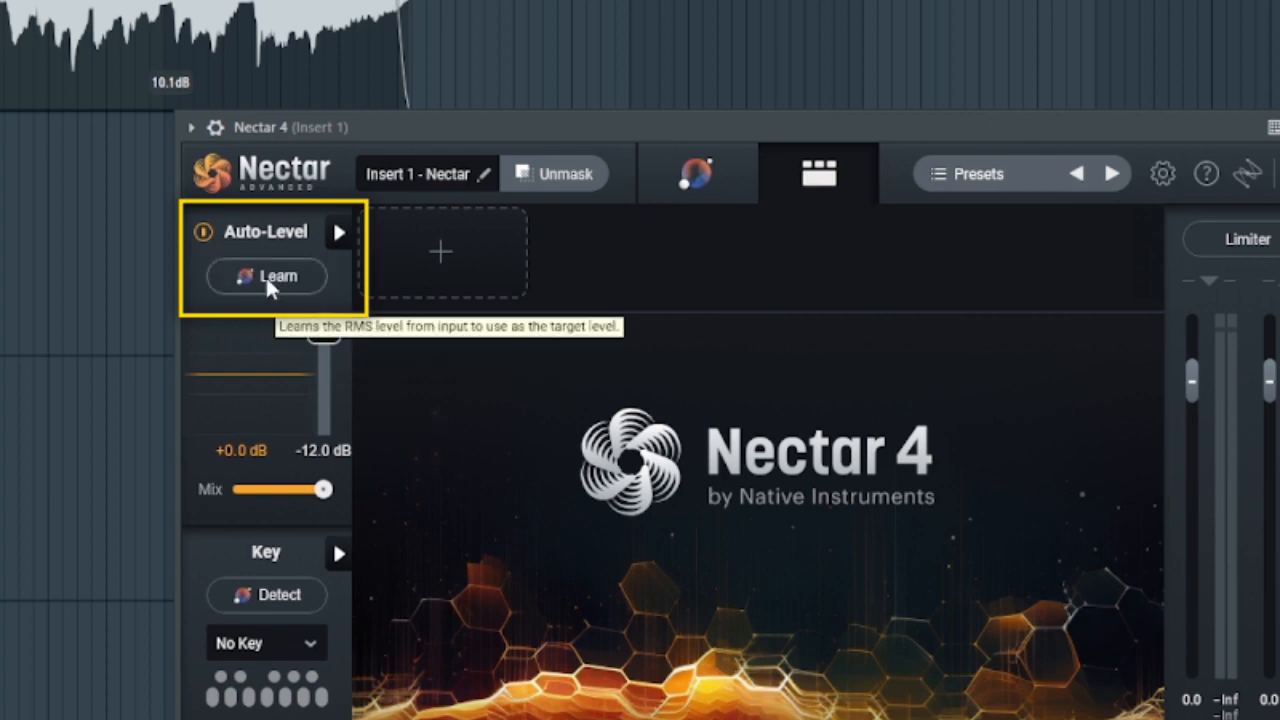
mouse_move(249, 362)
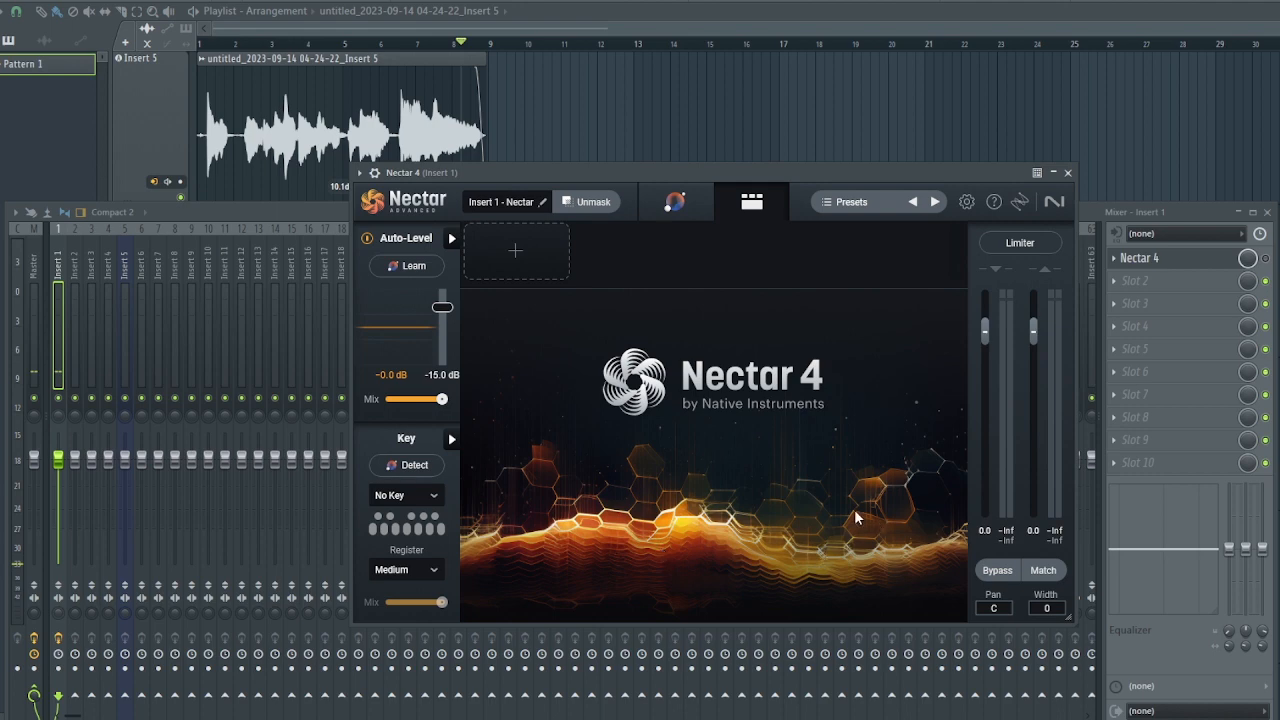
mouse_move(1265, 268)
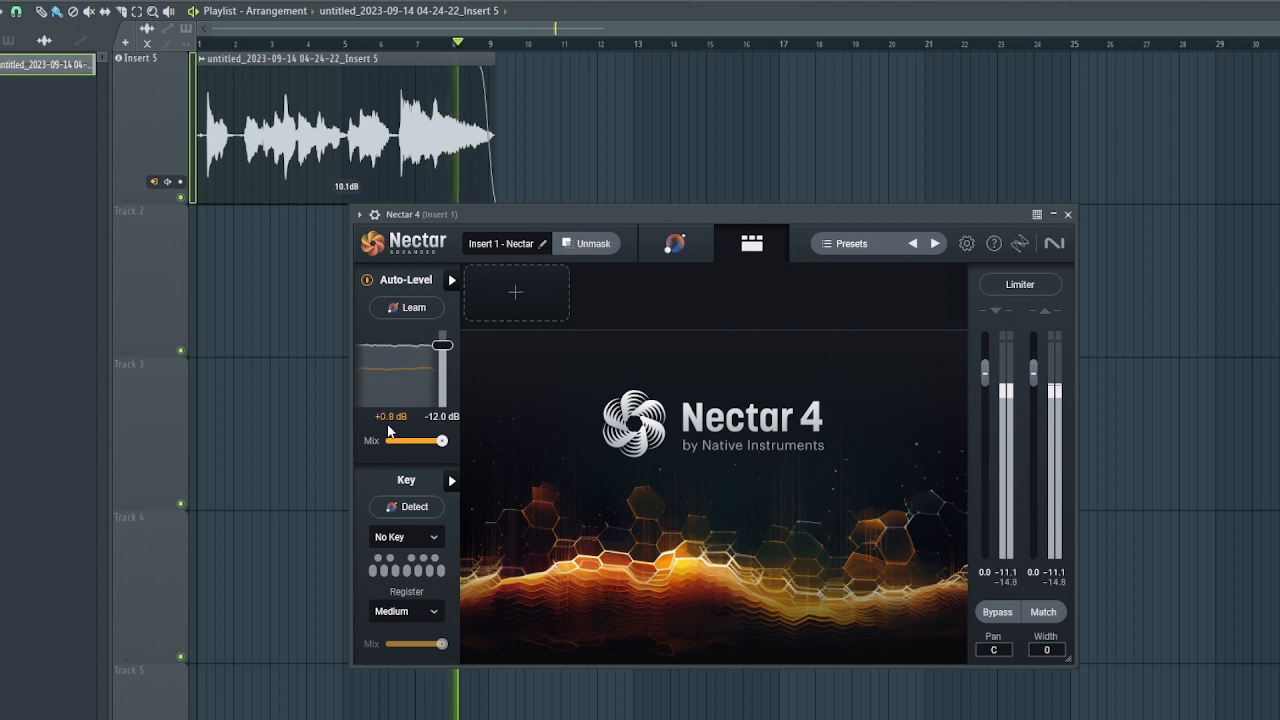
drag(415, 441, 441, 441)
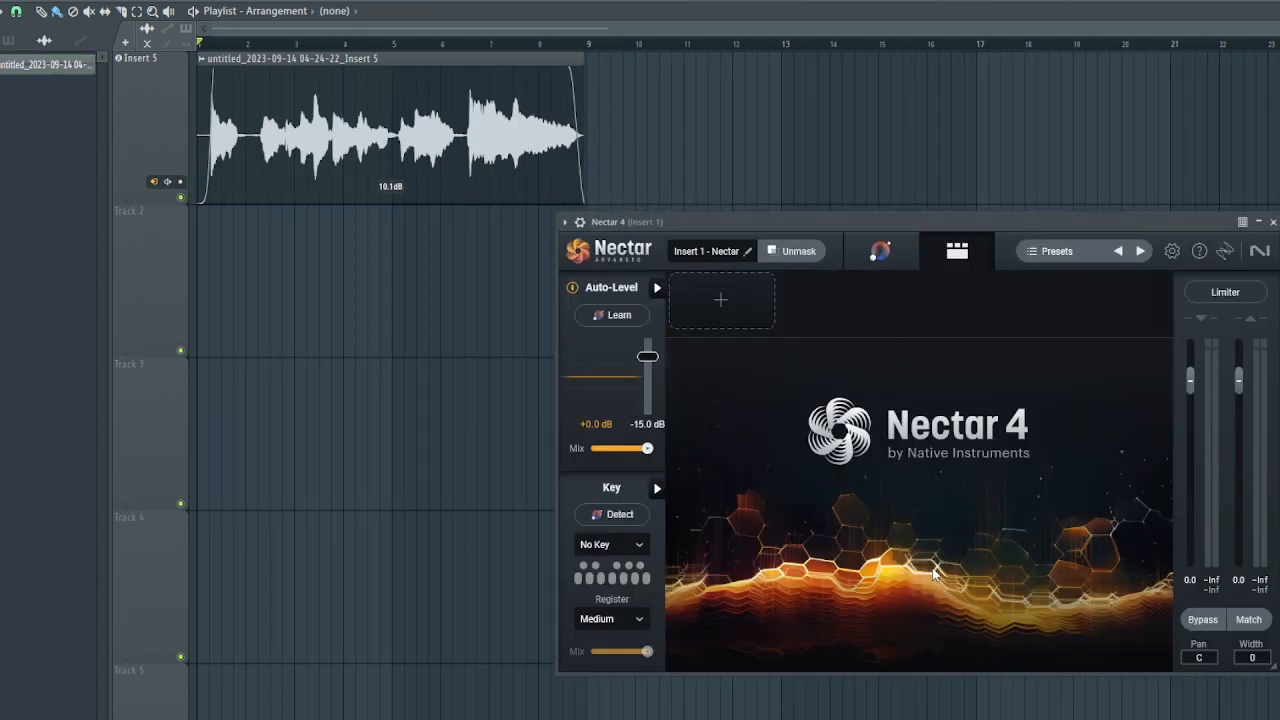
mouse_move(143, 122)
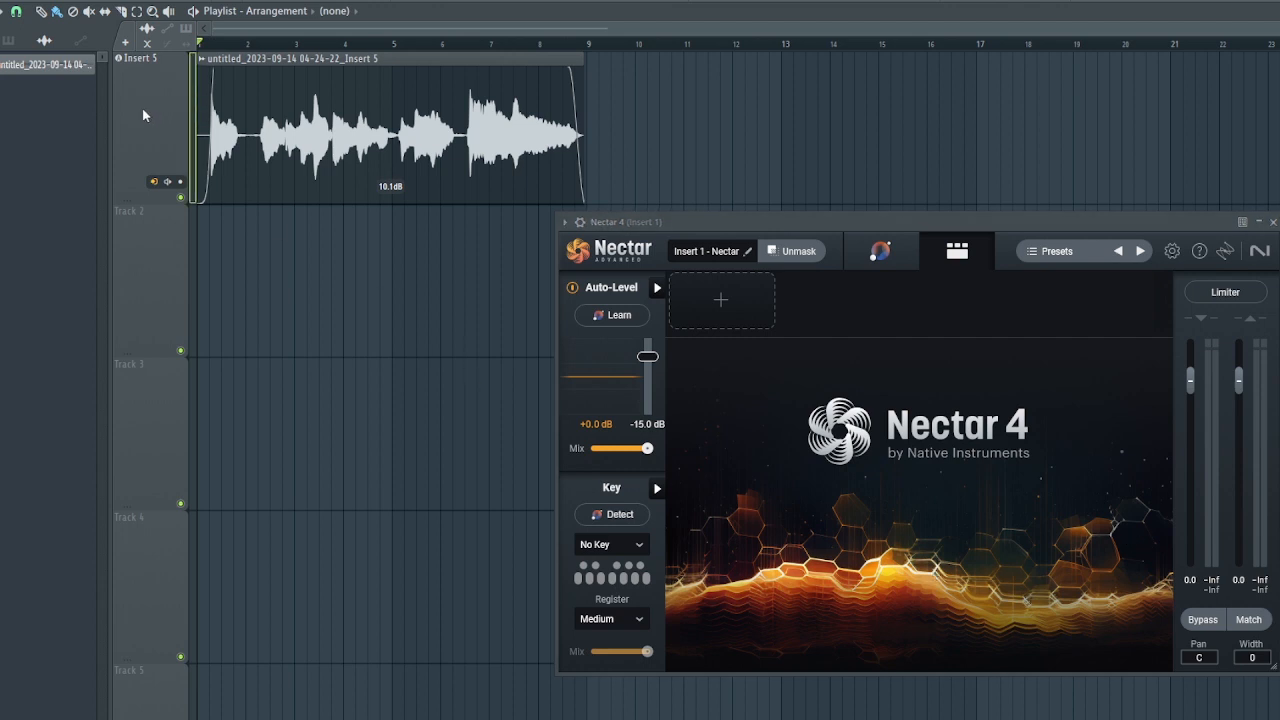
Consolidate the Insert 5 vocal track into a new rendered clip above it.
right_click(143, 57)
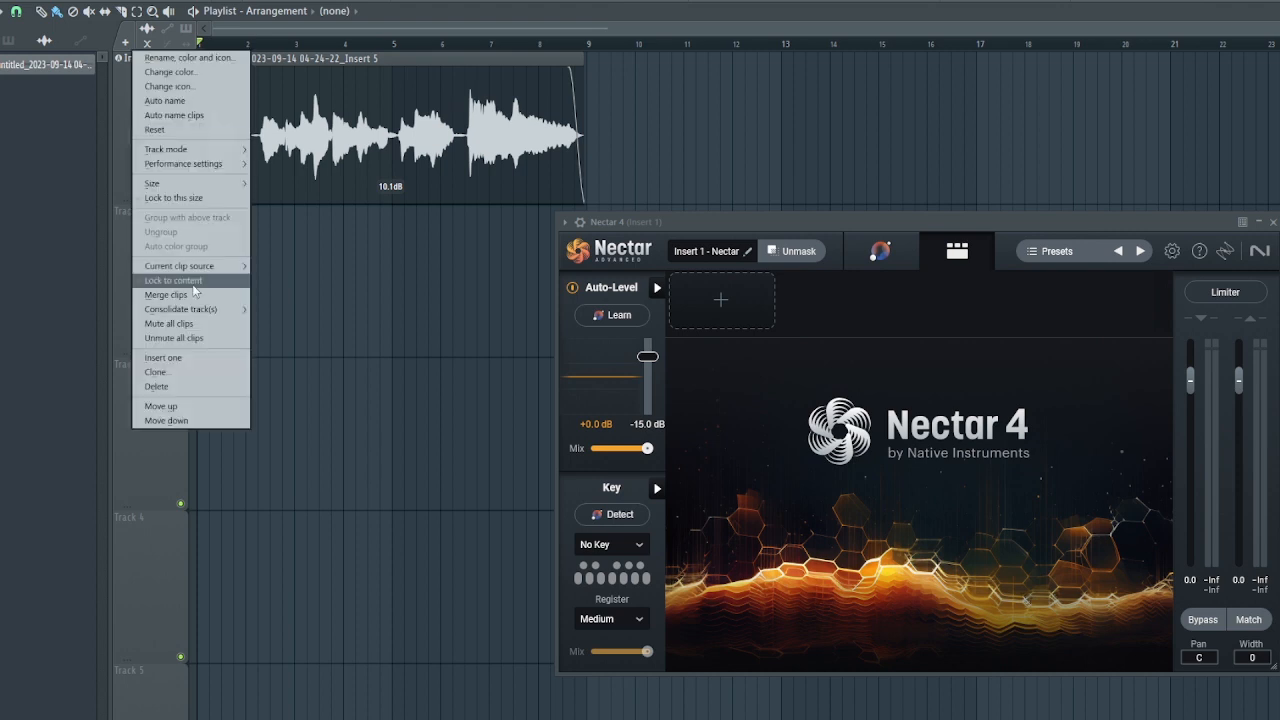
click(180, 309)
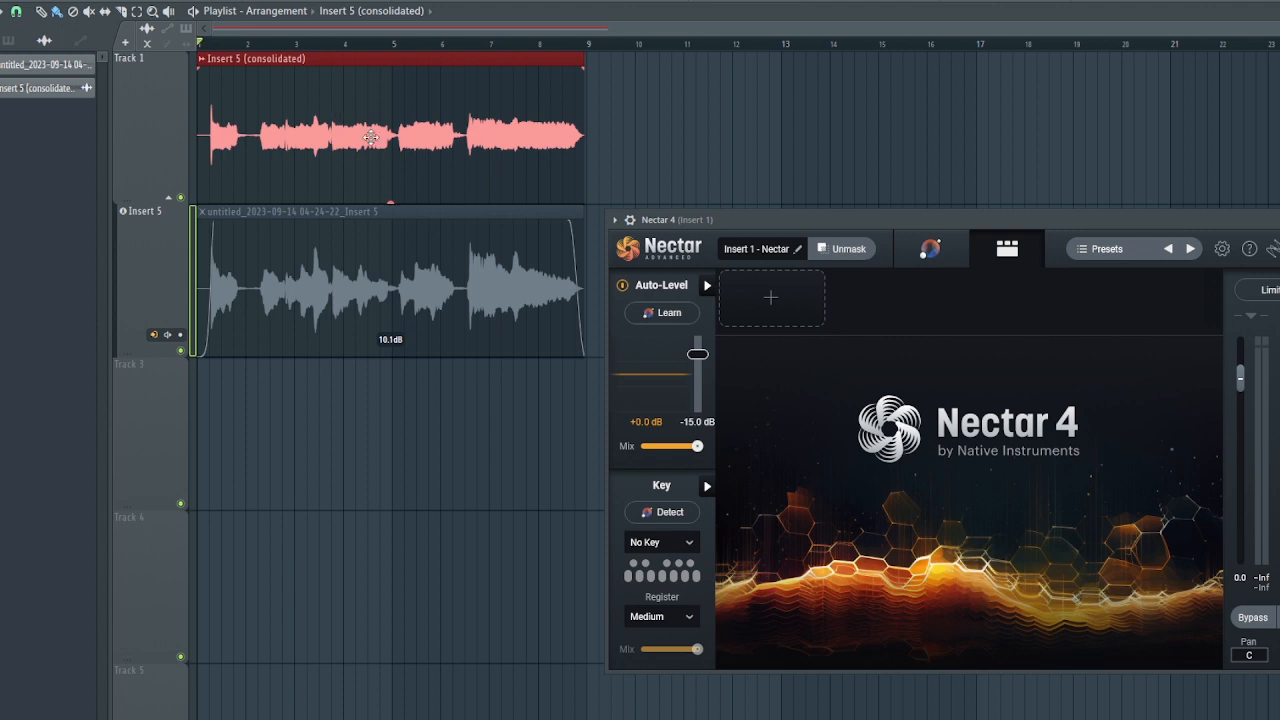
mouse_move(397, 146)
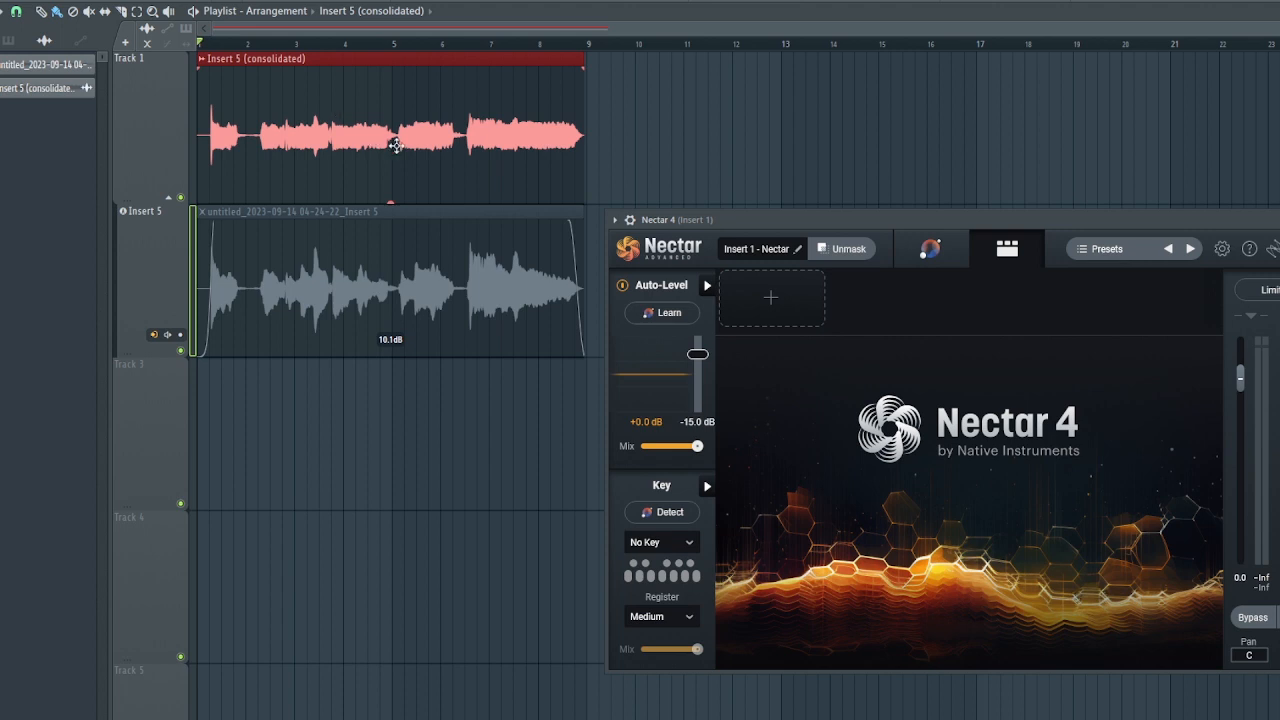
mouse_move(293, 189)
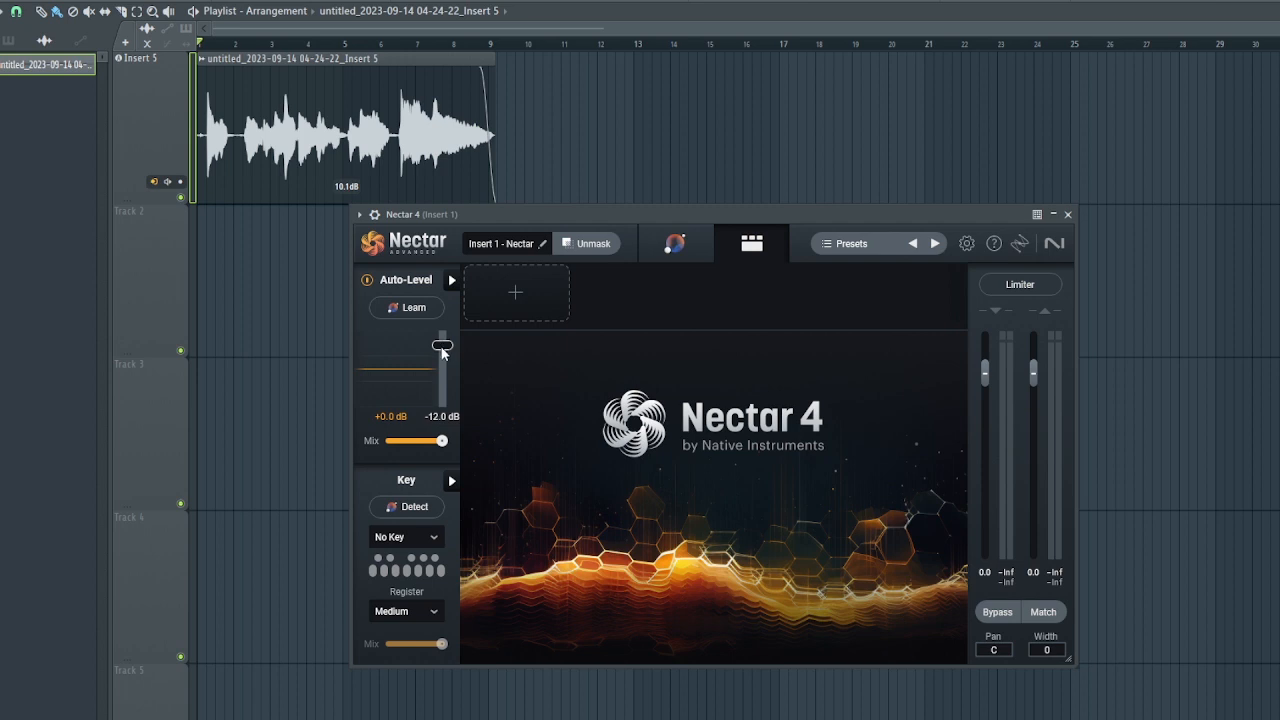
mouse_move(442, 345)
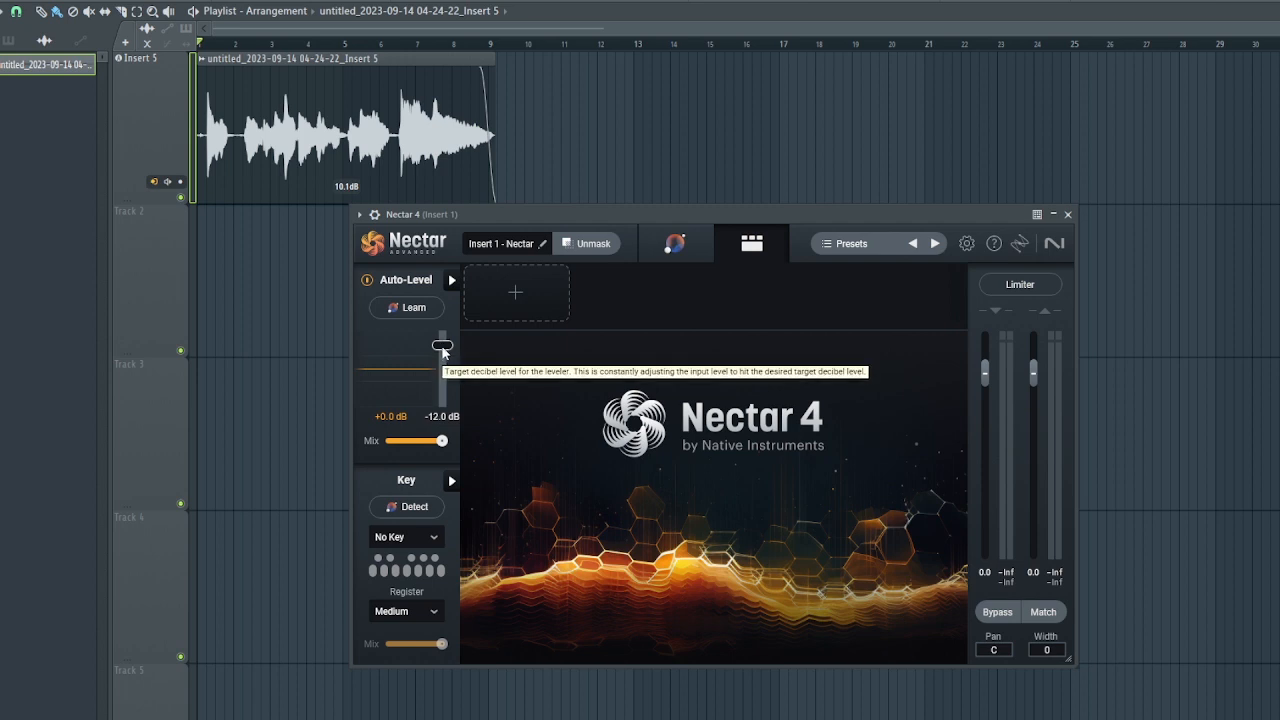
Lower the Auto-Level target from -12.0 dB to about -13.8 dB.
drag(441, 345, 441, 360)
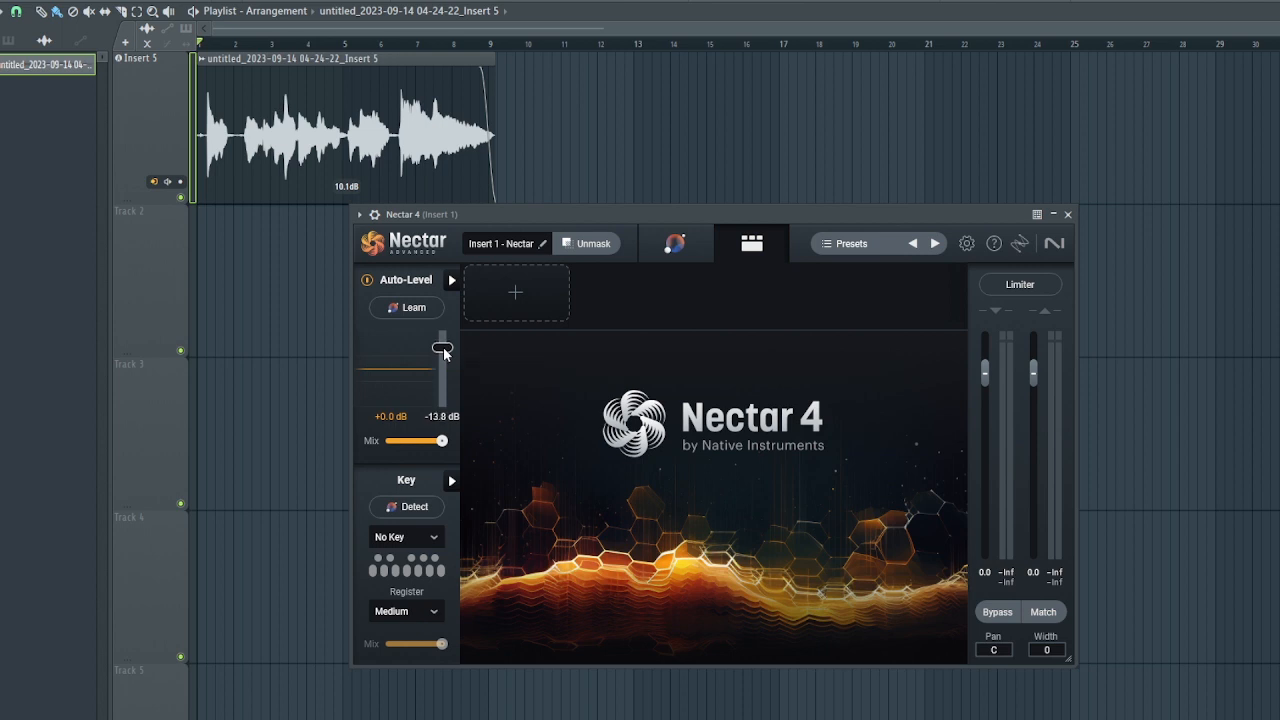
drag(441, 348, 441, 358)
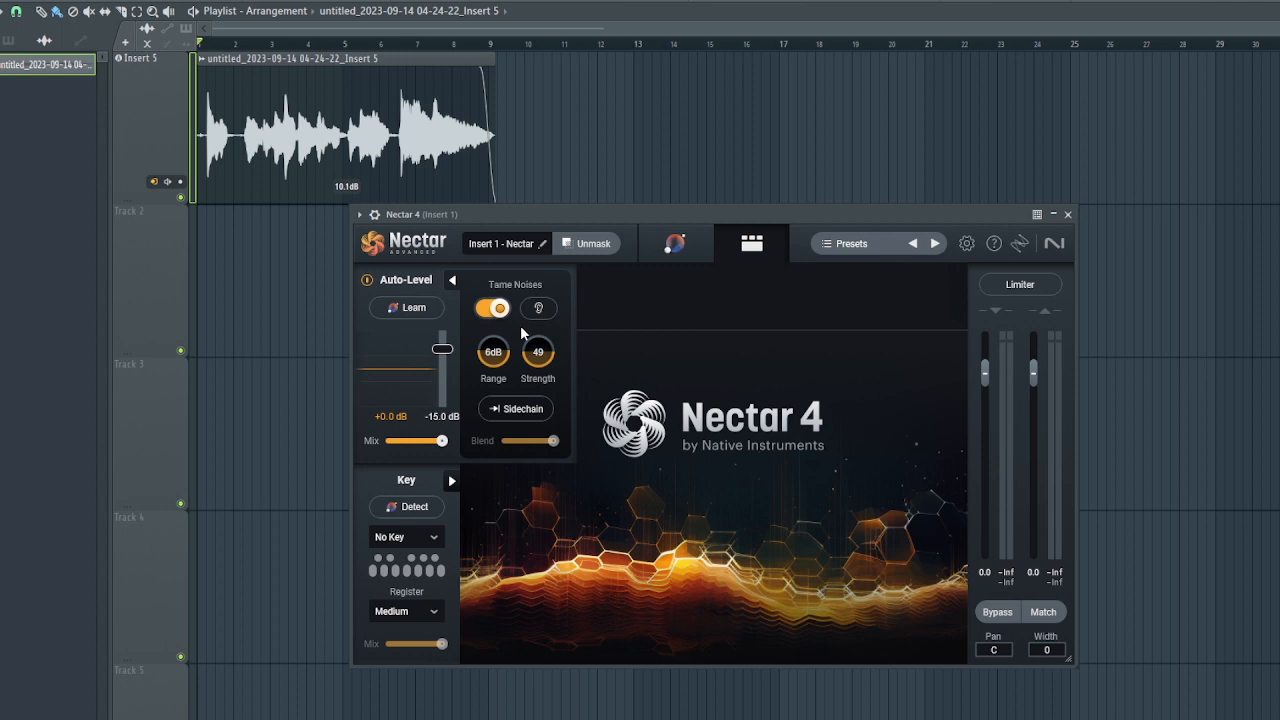
mouse_move(558, 285)
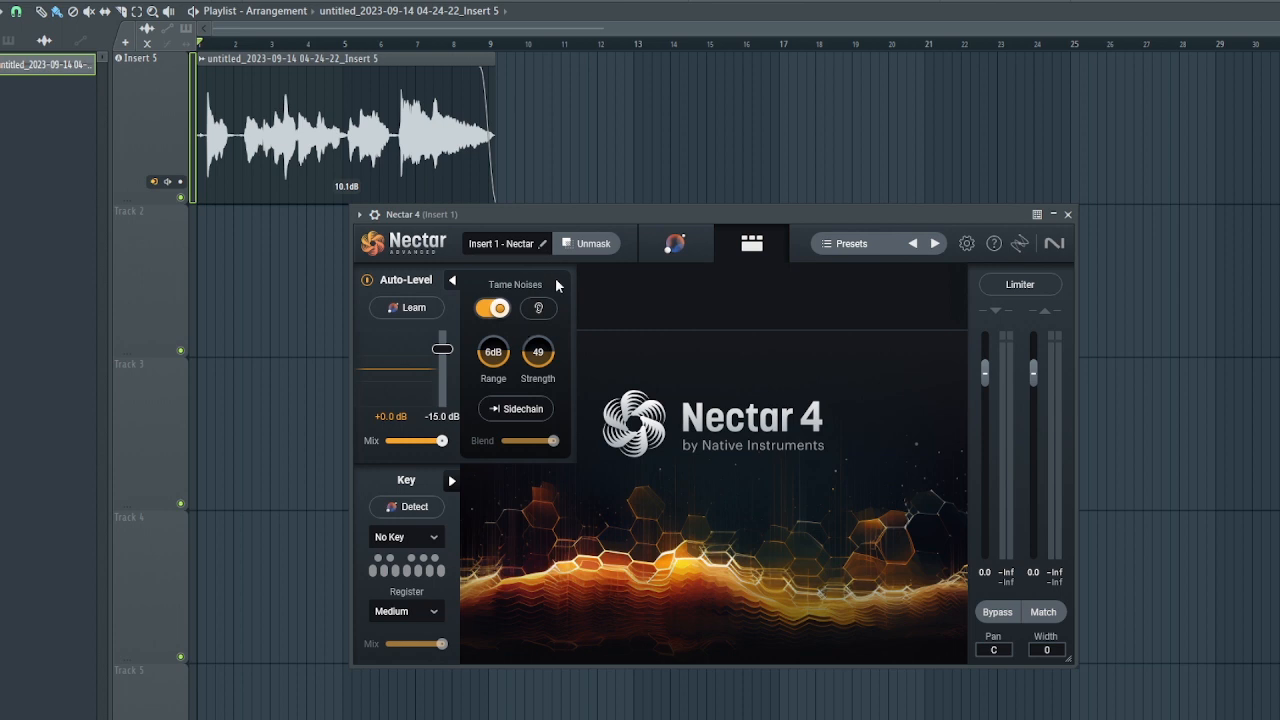
mouse_move(522, 280)
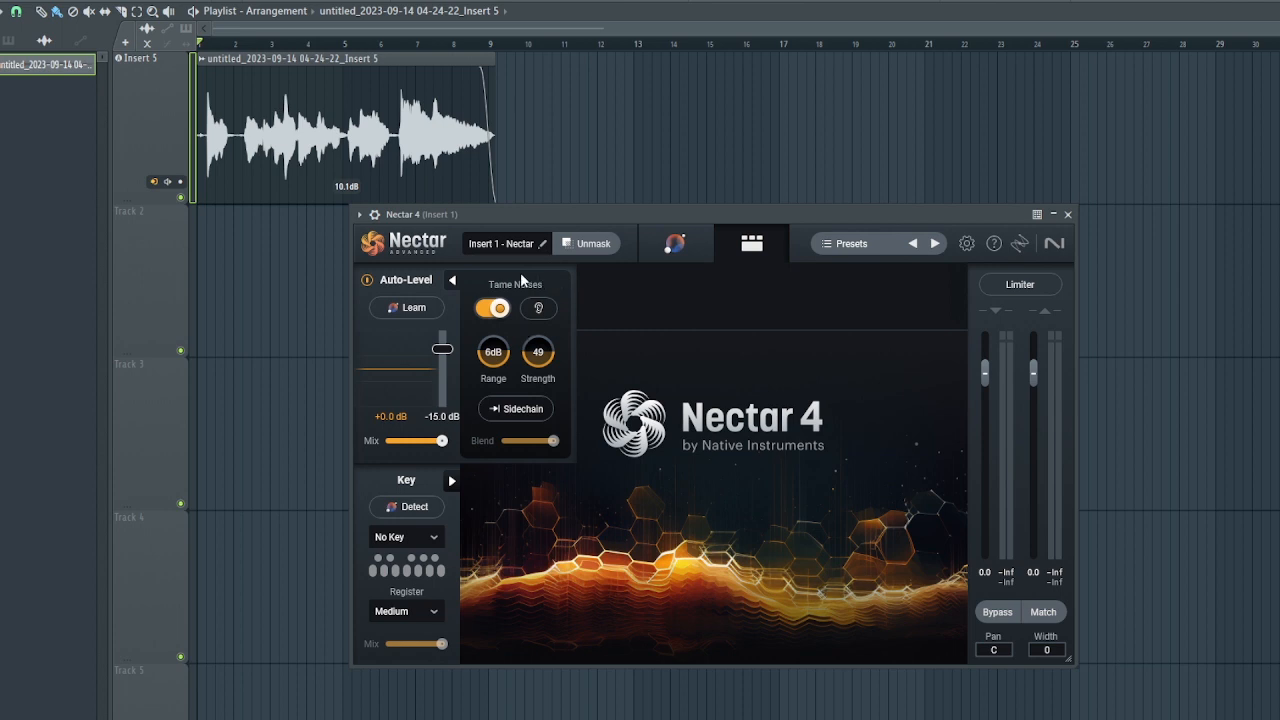
mouse_move(521, 279)
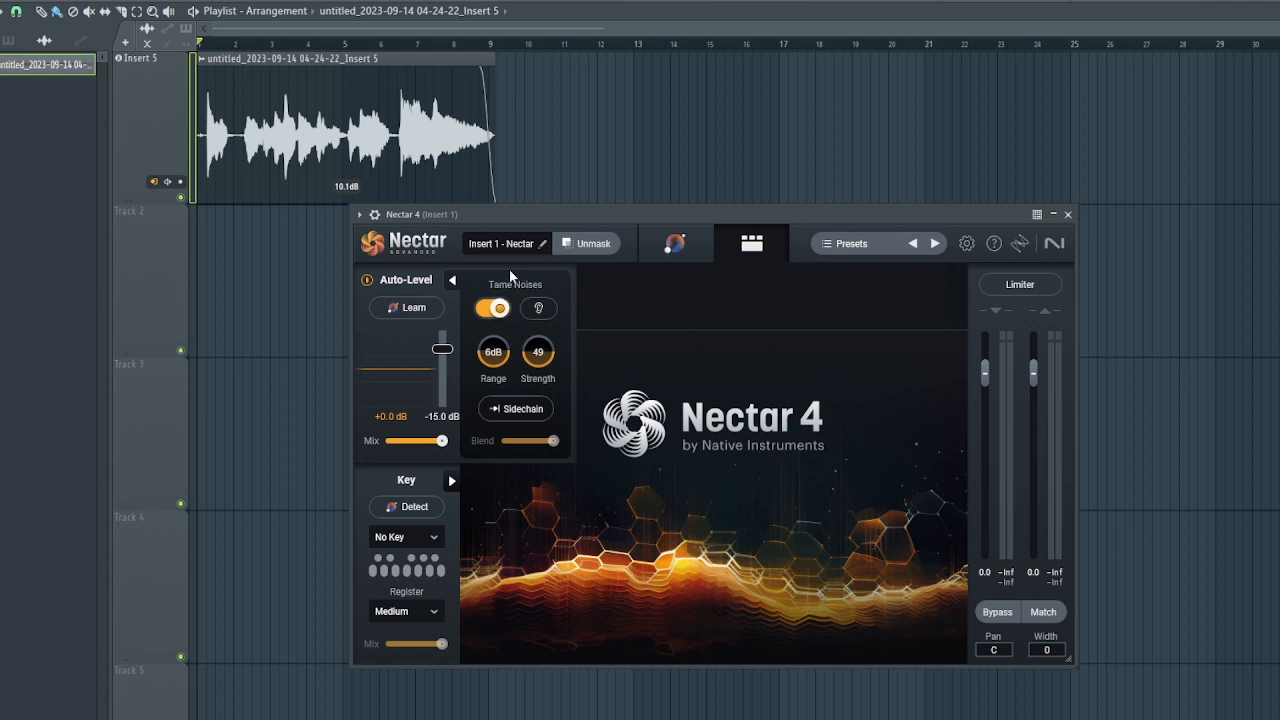
mouse_move(538, 307)
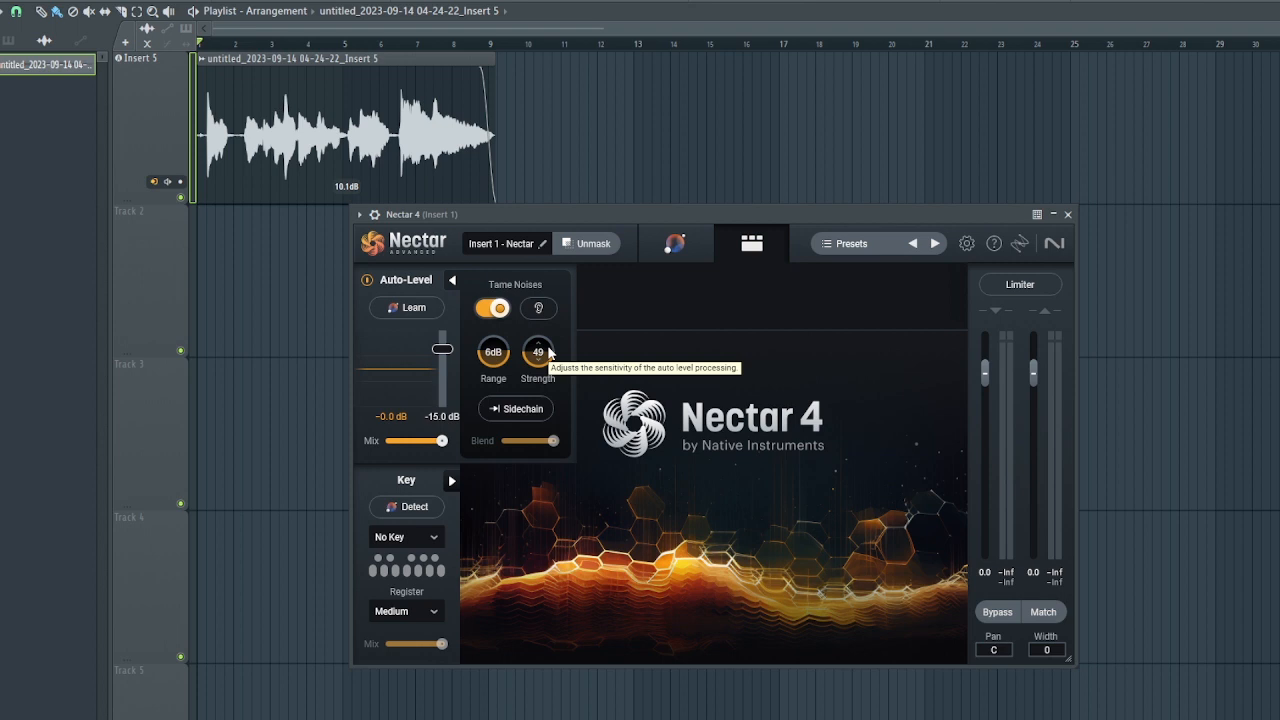
mouse_move(492, 352)
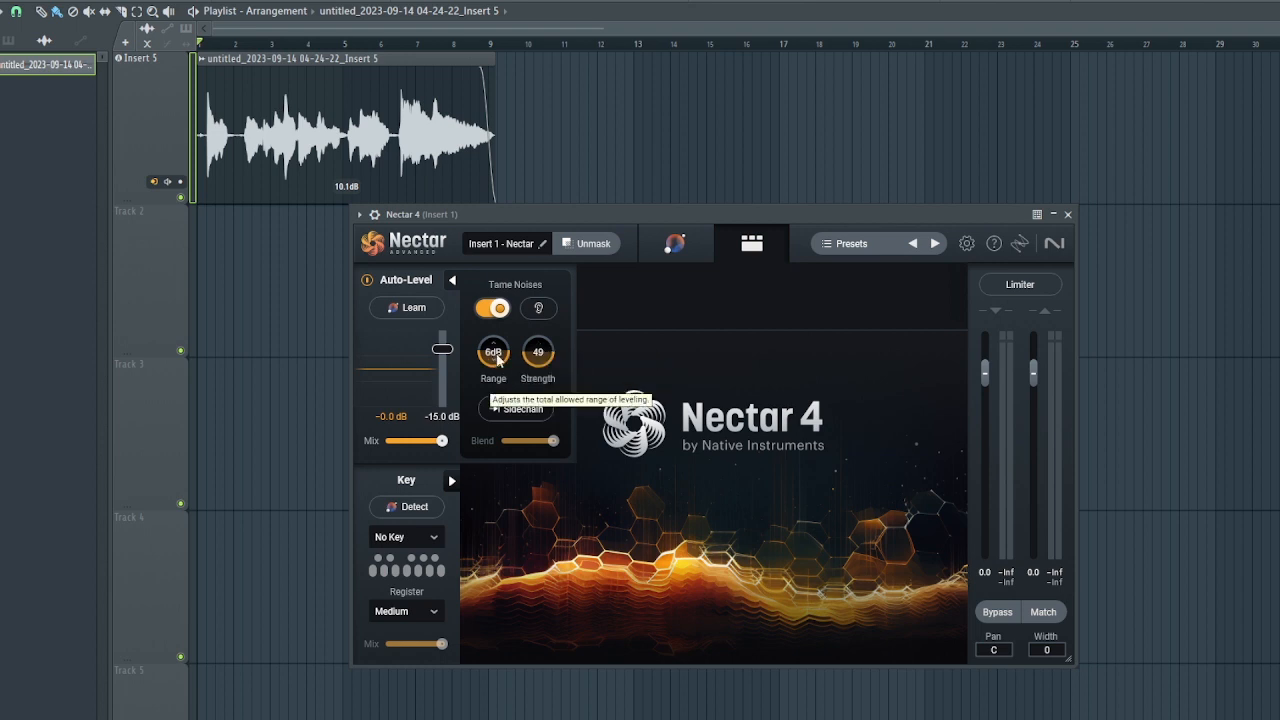
mouse_move(603, 462)
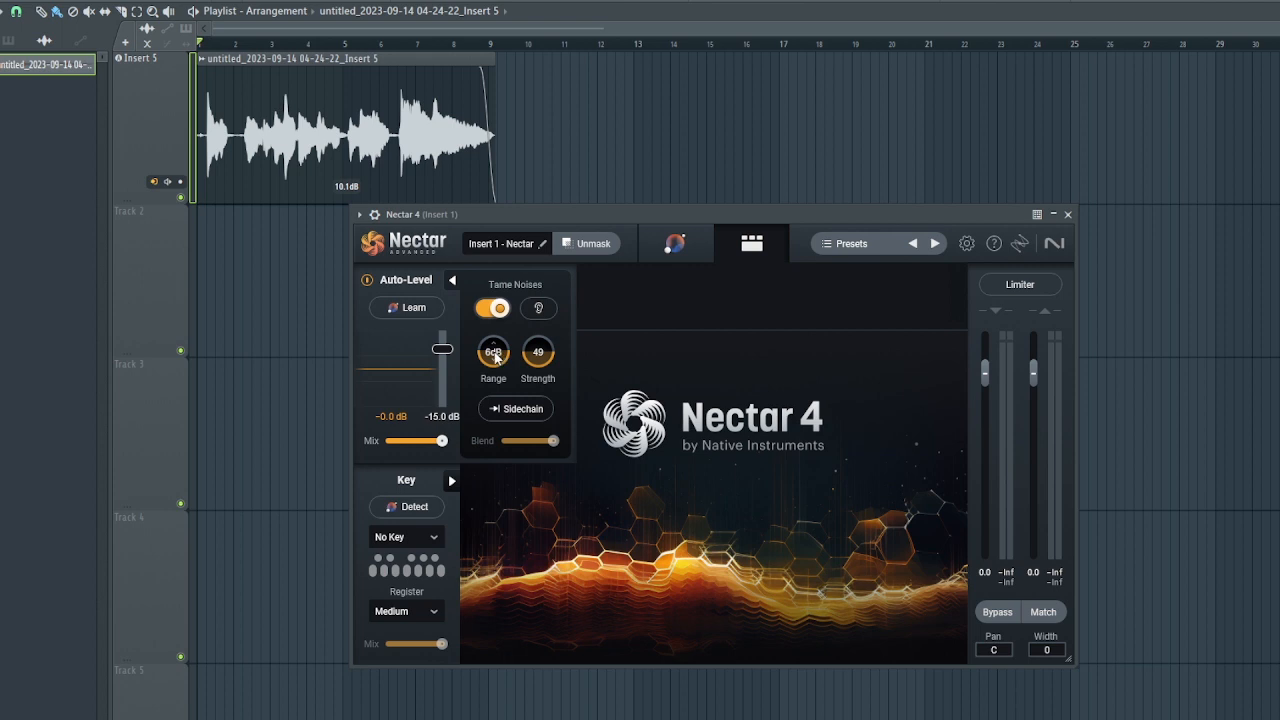
mouse_move(492, 351)
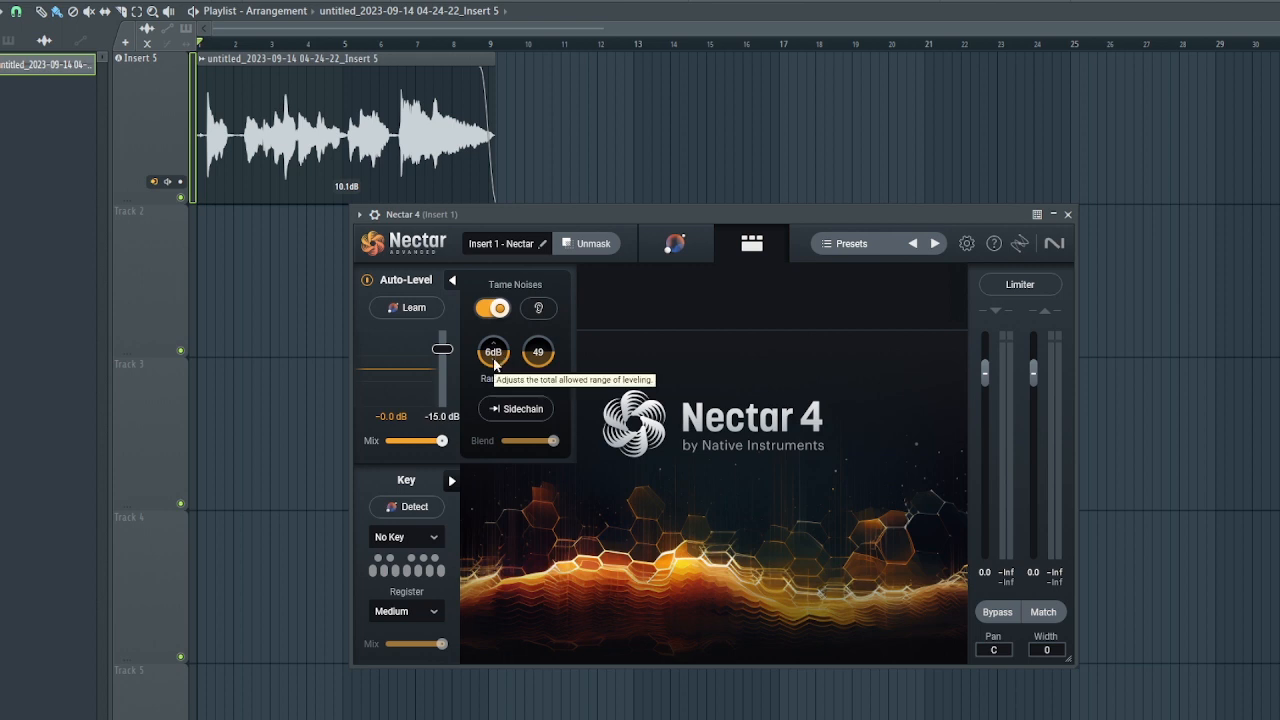
mouse_move(244, 130)
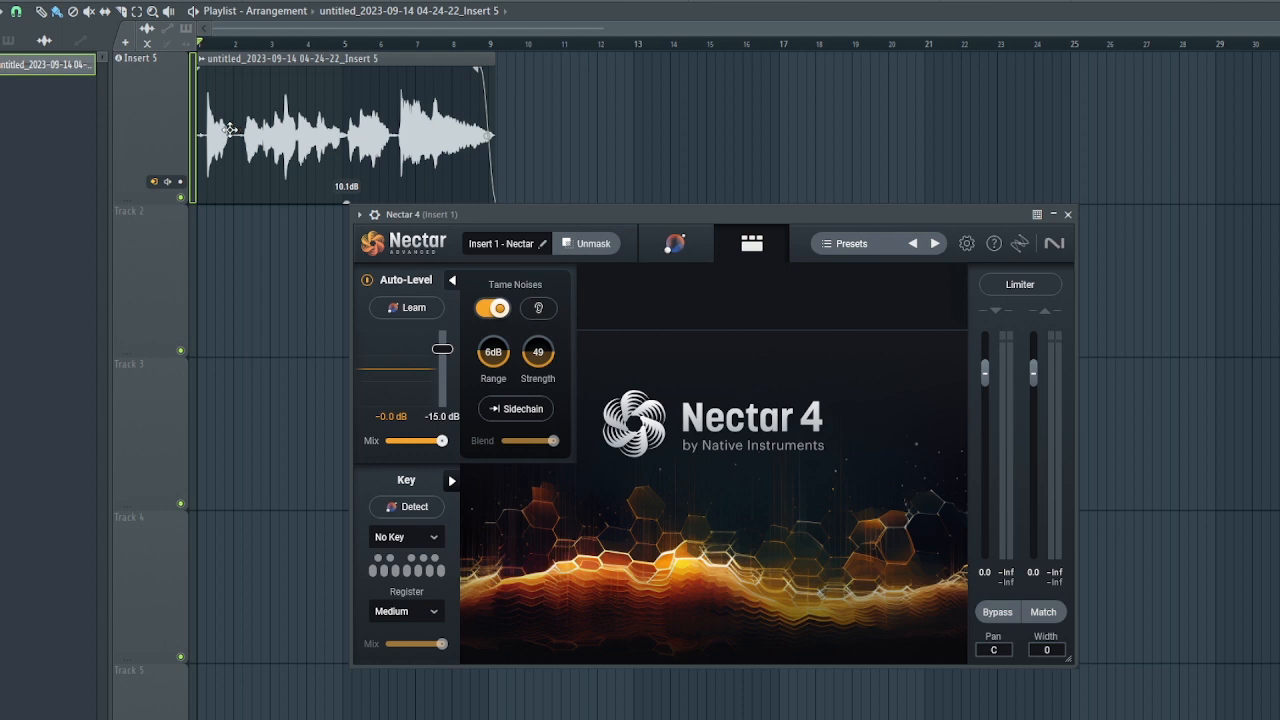
mouse_move(228, 130)
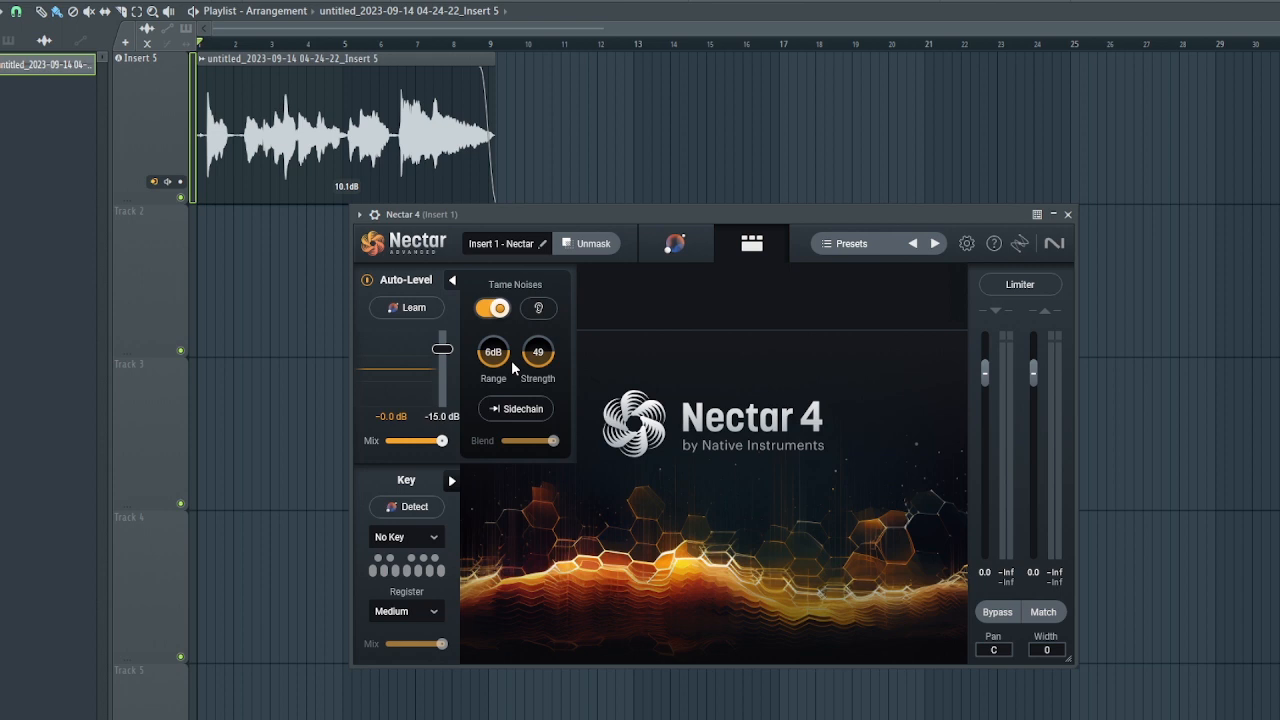
mouse_move(565, 335)
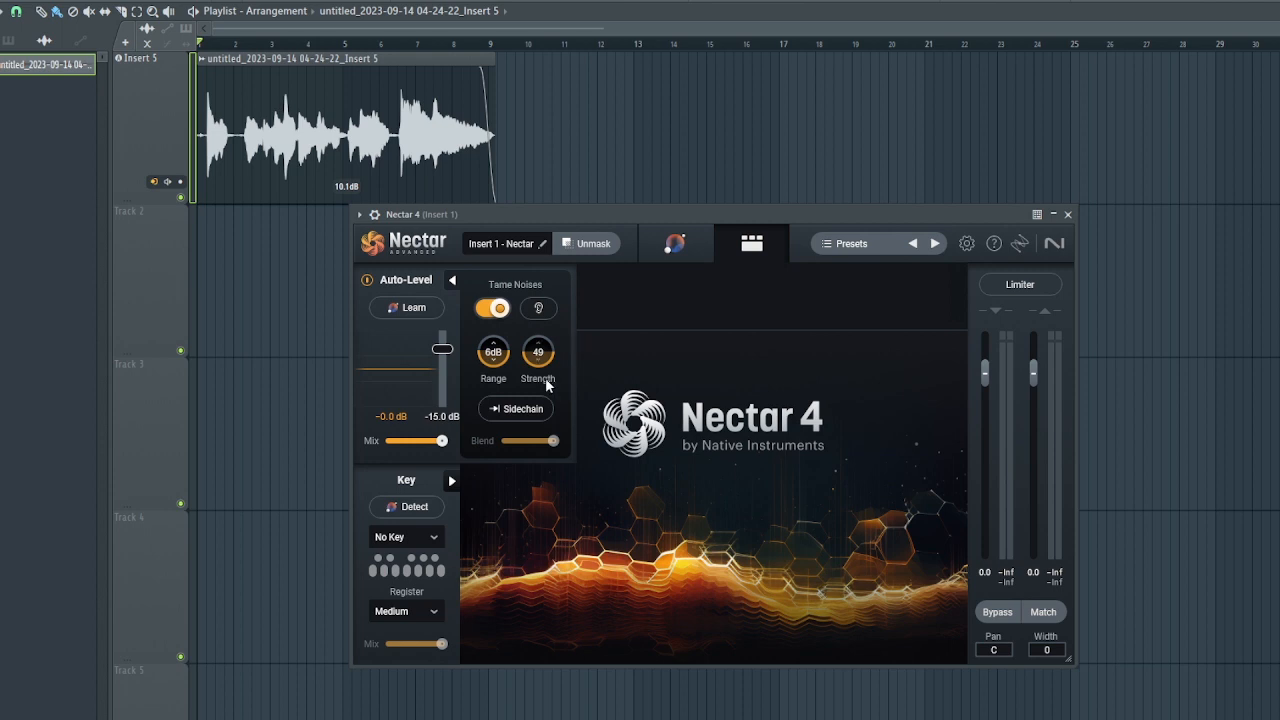
mouse_move(577, 348)
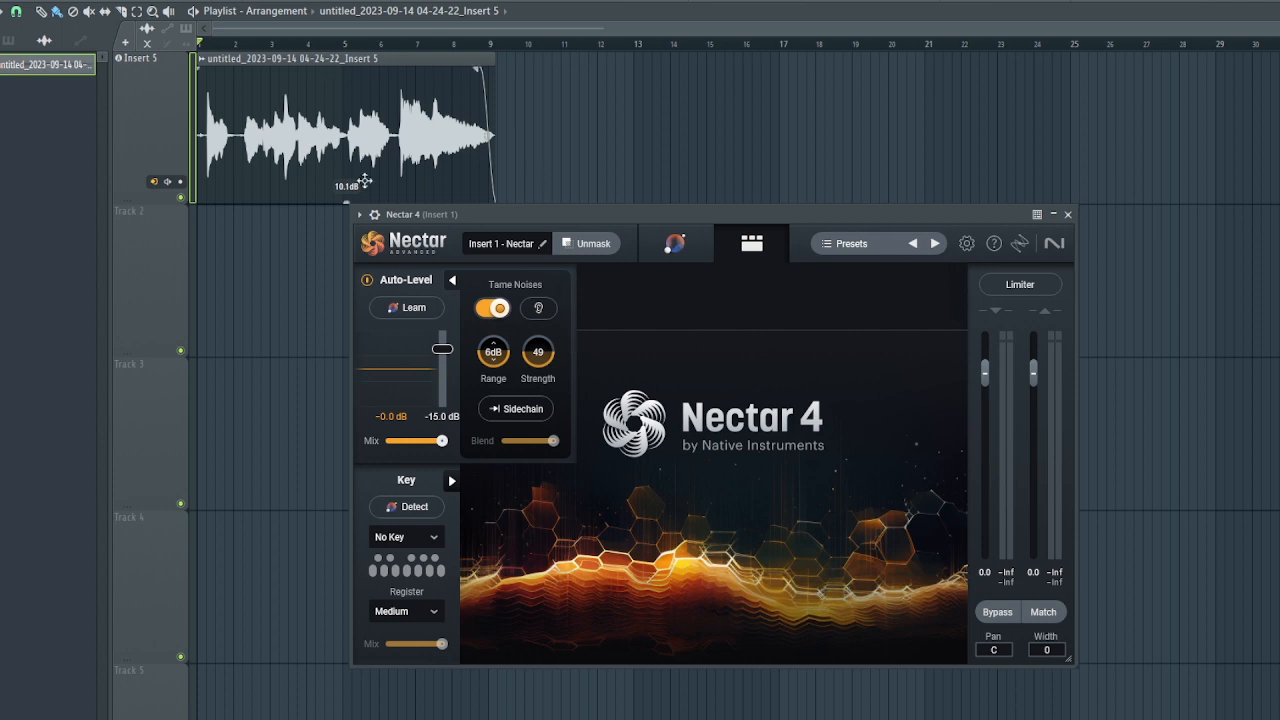
mouse_move(578, 426)
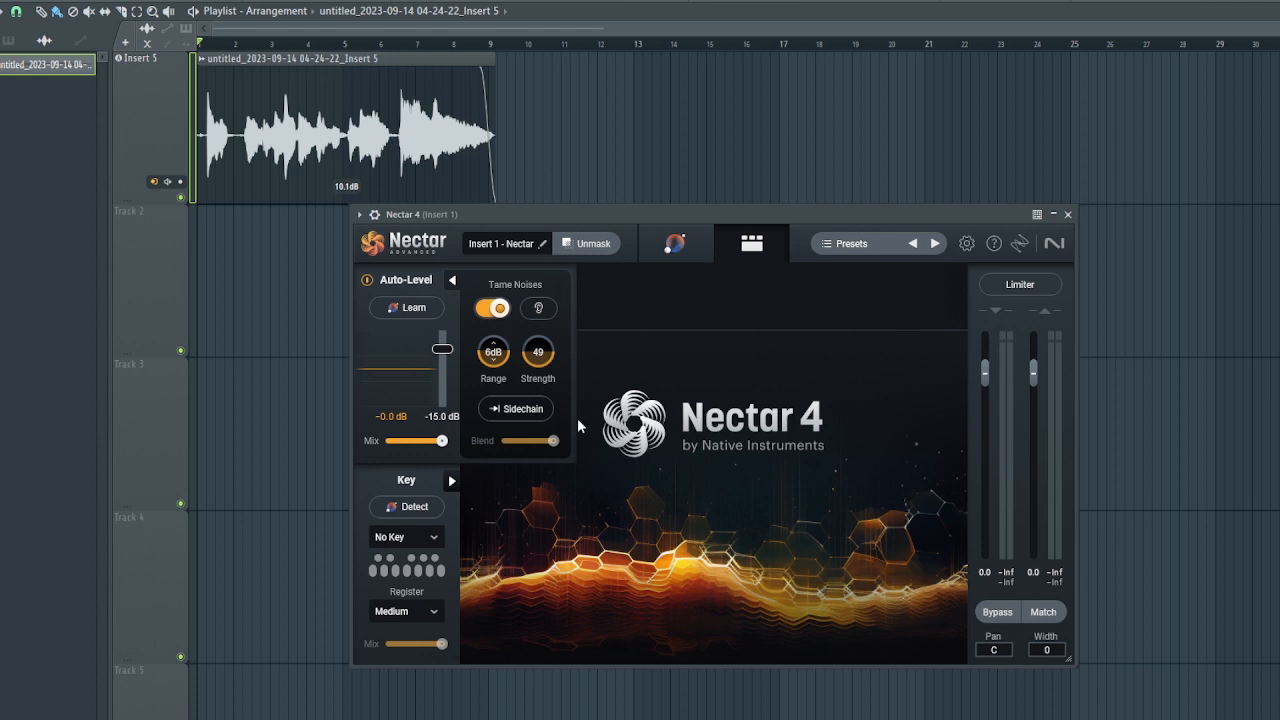
Switch on Tame Noises with a 6 dB range and strength 49.
click(515, 408)
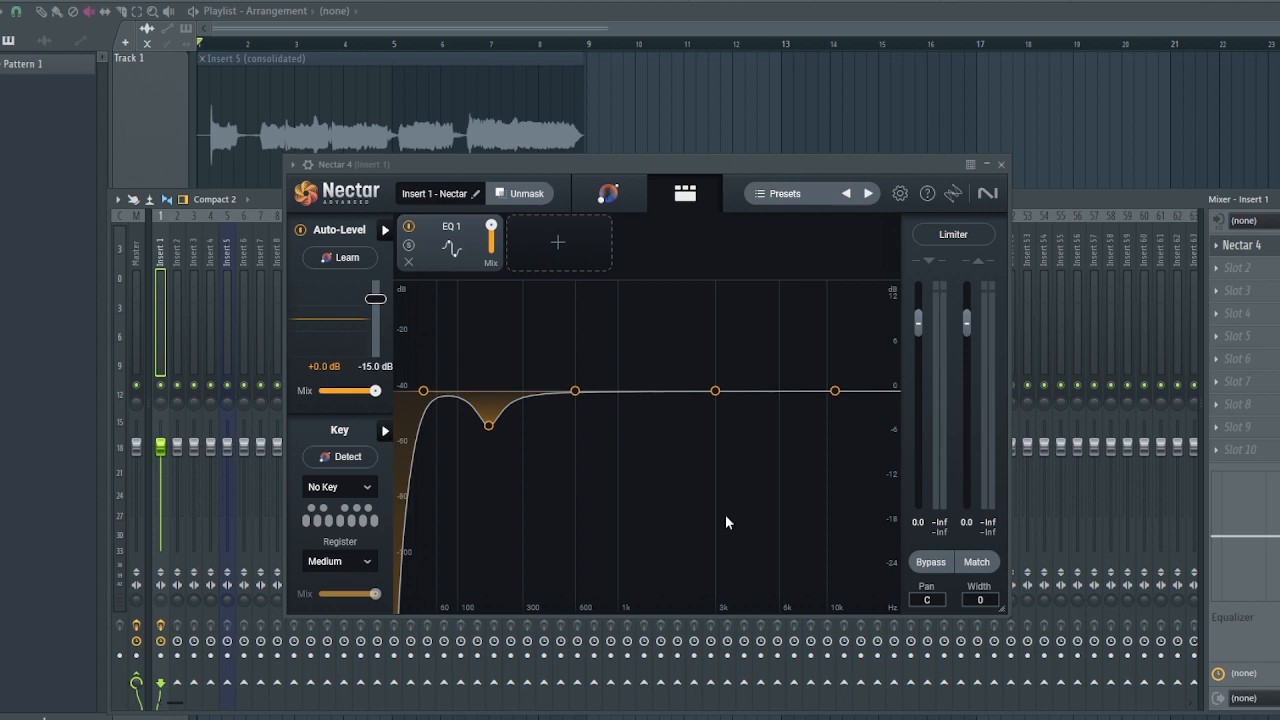
mouse_move(483, 466)
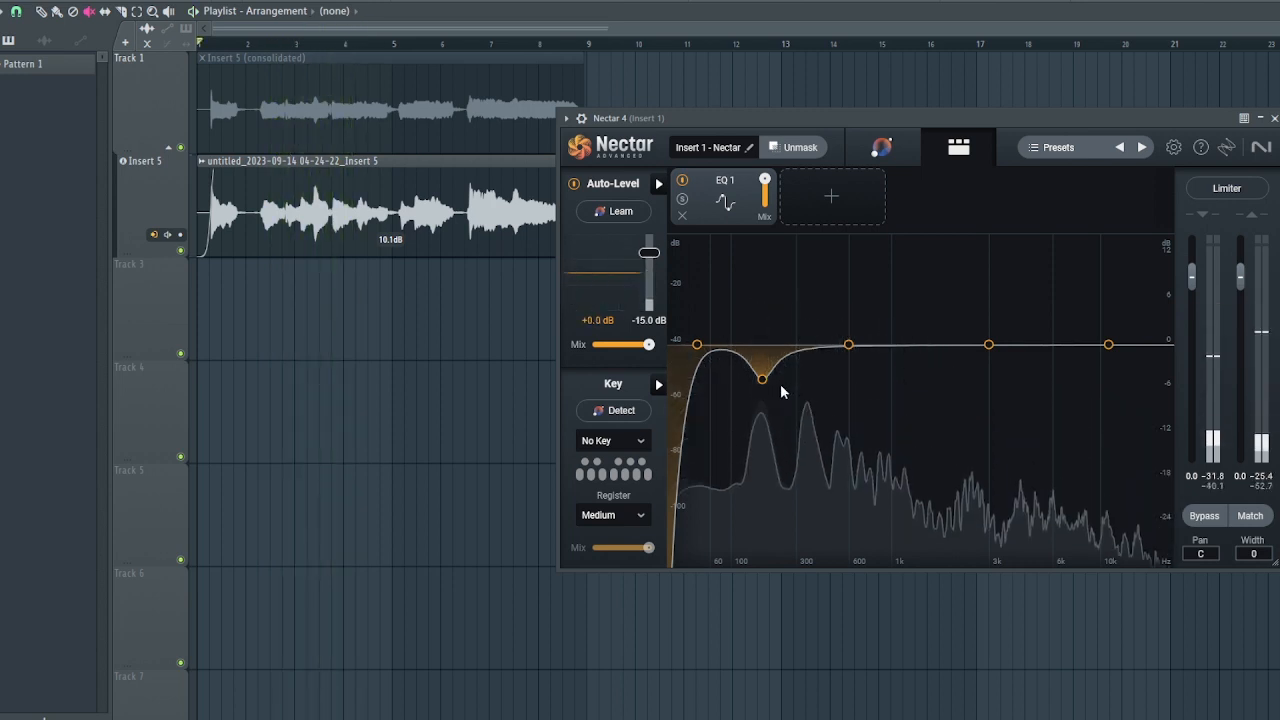
Put the 179 Hz bell cut into Freq dynamic mode, then collapse its options.
click(762, 378)
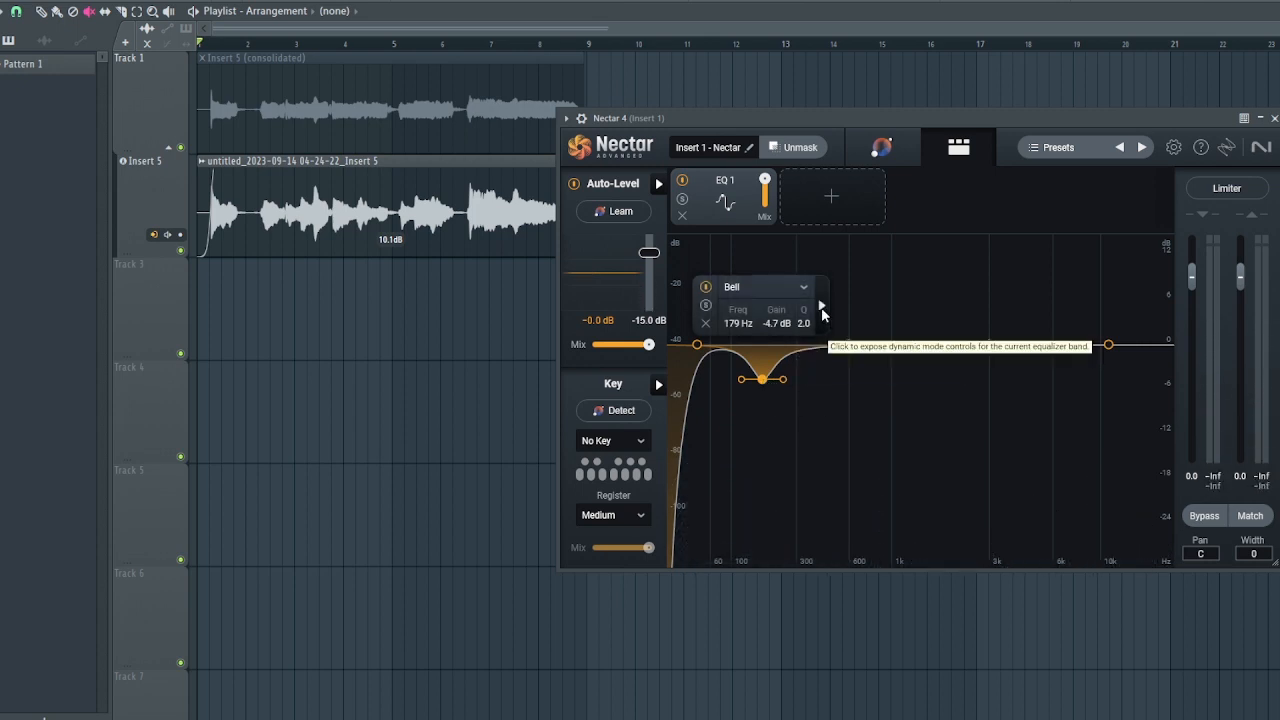
click(820, 305)
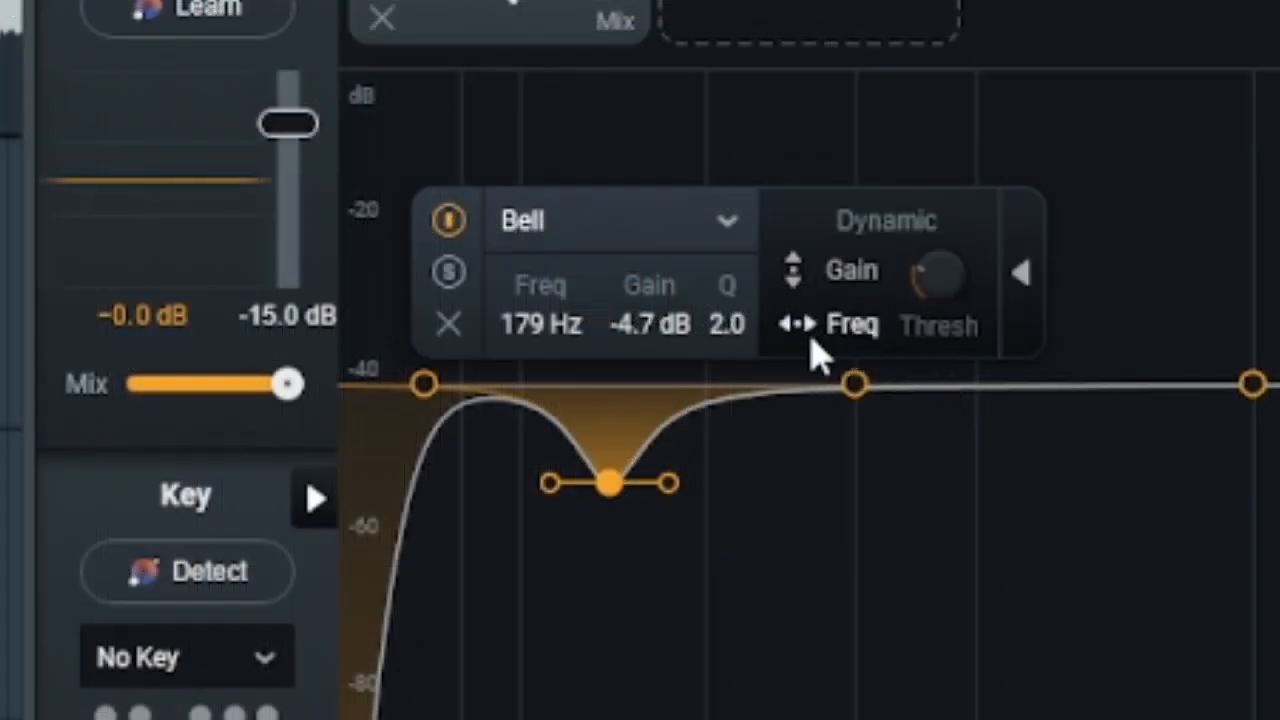
mouse_move(855, 340)
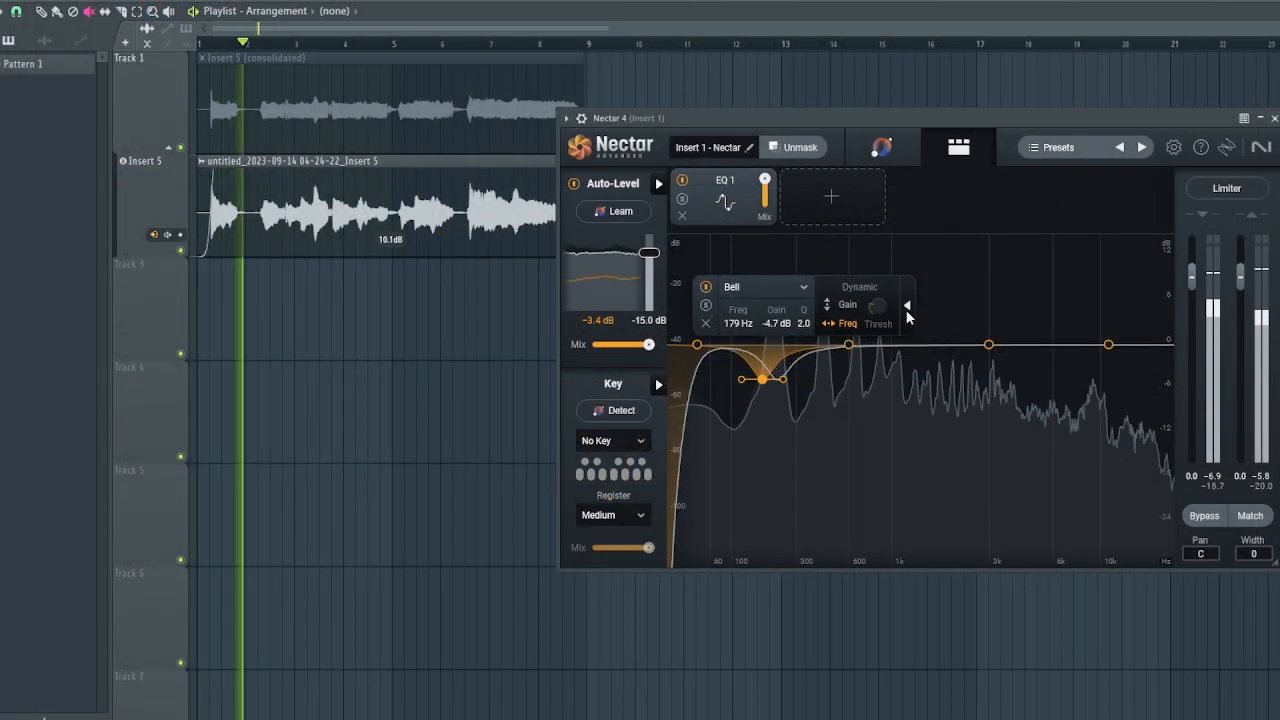
click(907, 304)
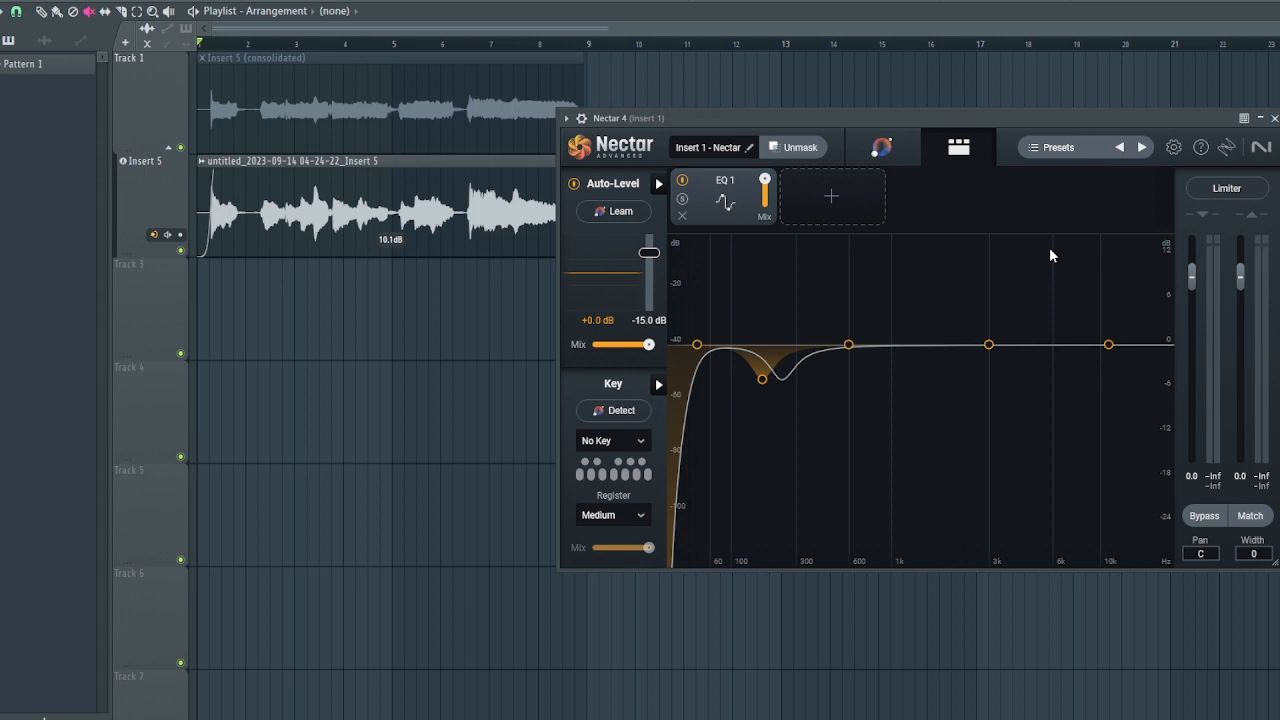
Add a Backer module after EQ 1 and browse its personas and controls.
click(831, 196)
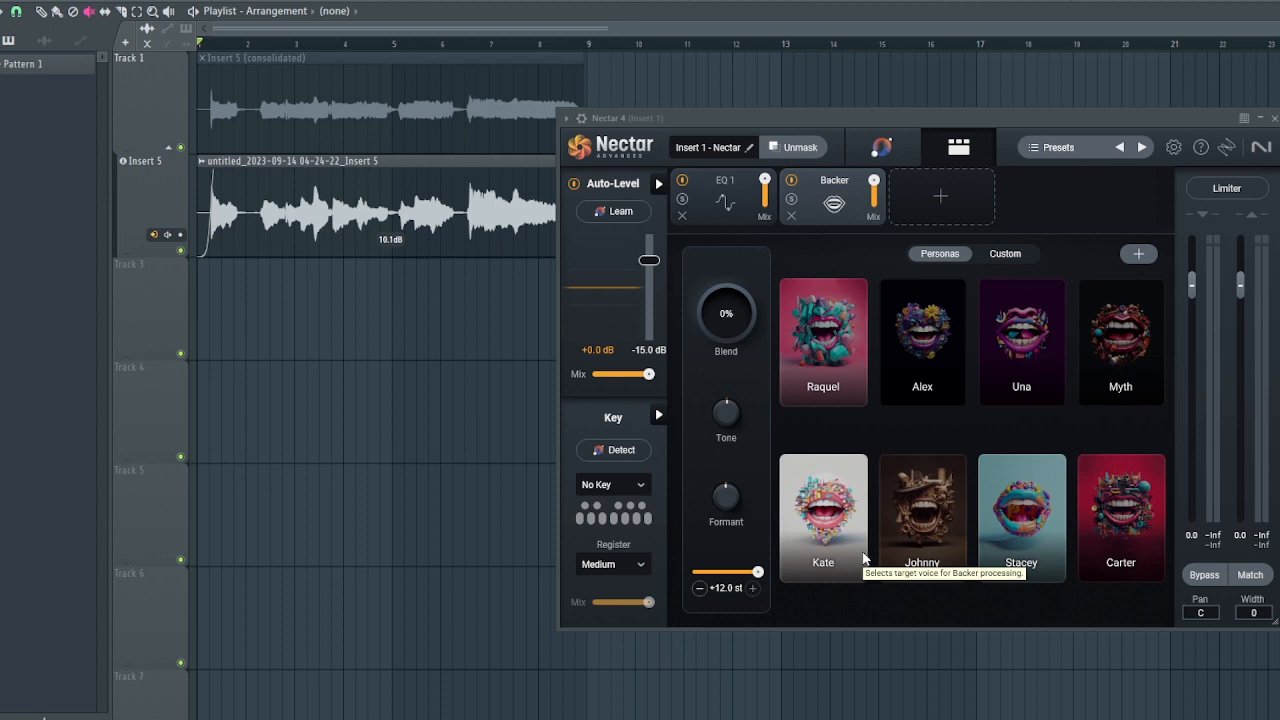
mouse_move(725, 322)
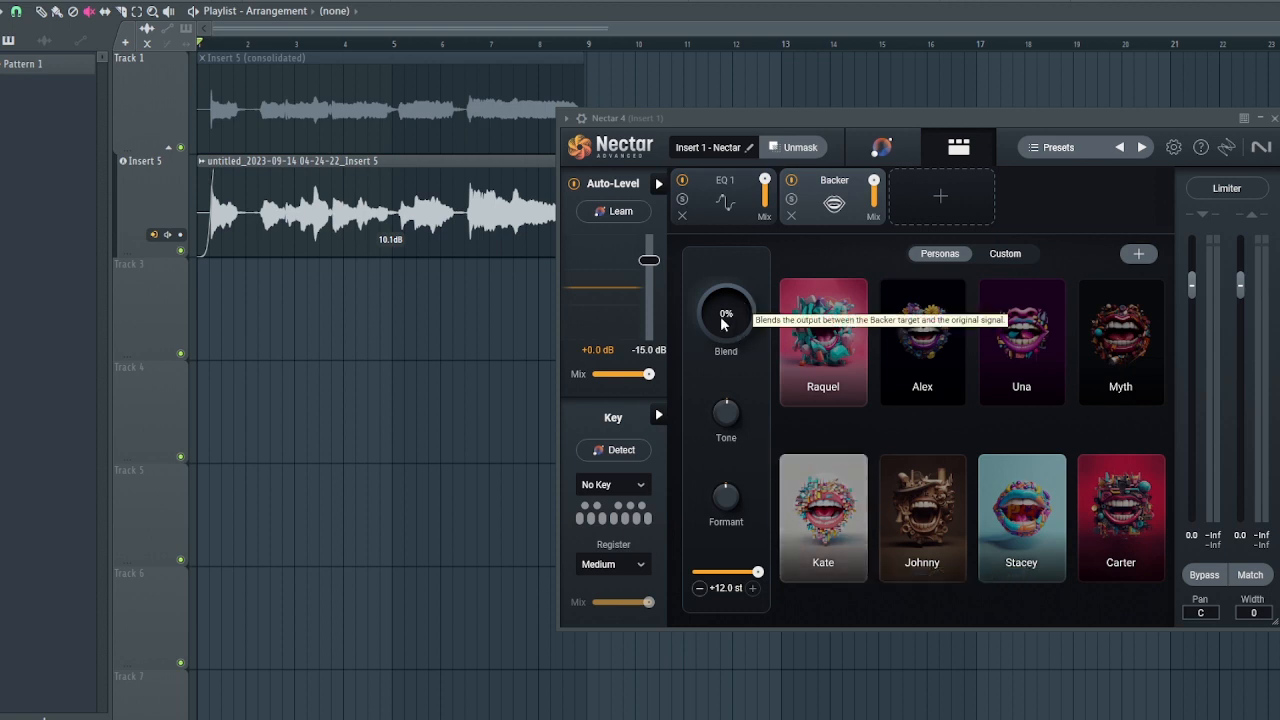
drag(725, 315, 725, 250)
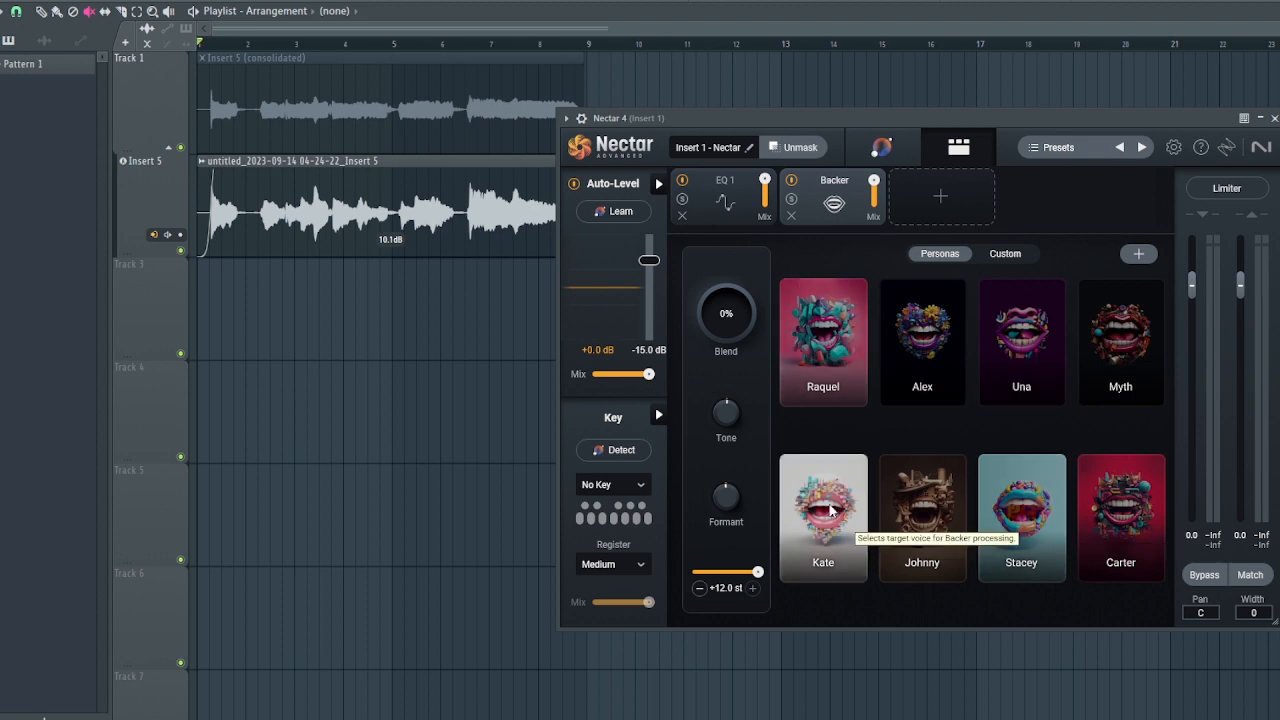
mouse_move(1090, 490)
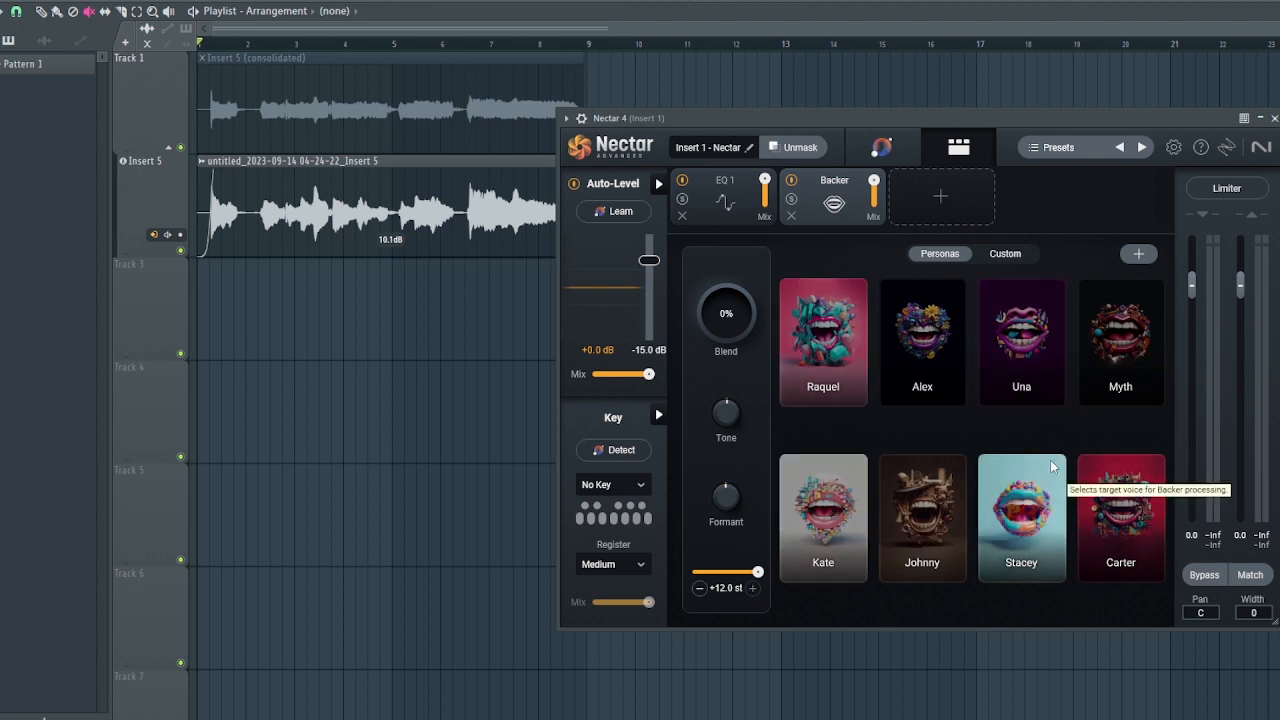
mouse_move(1010, 268)
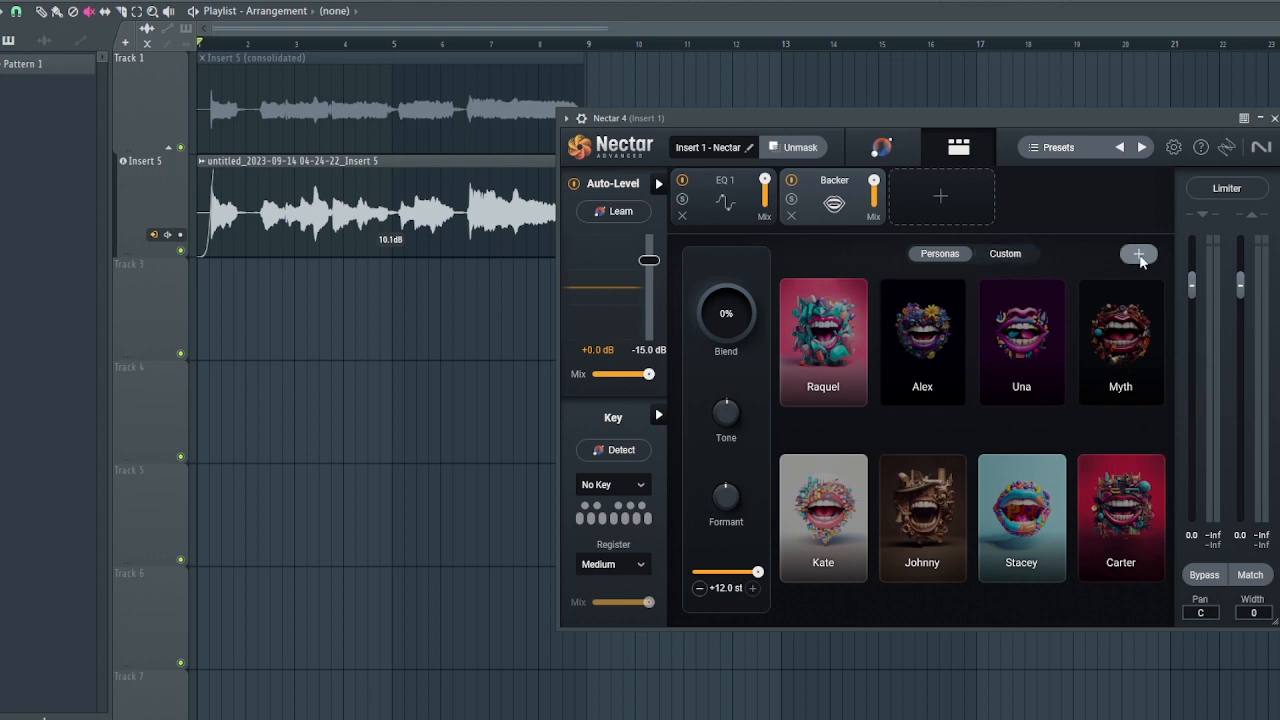
click(1138, 253)
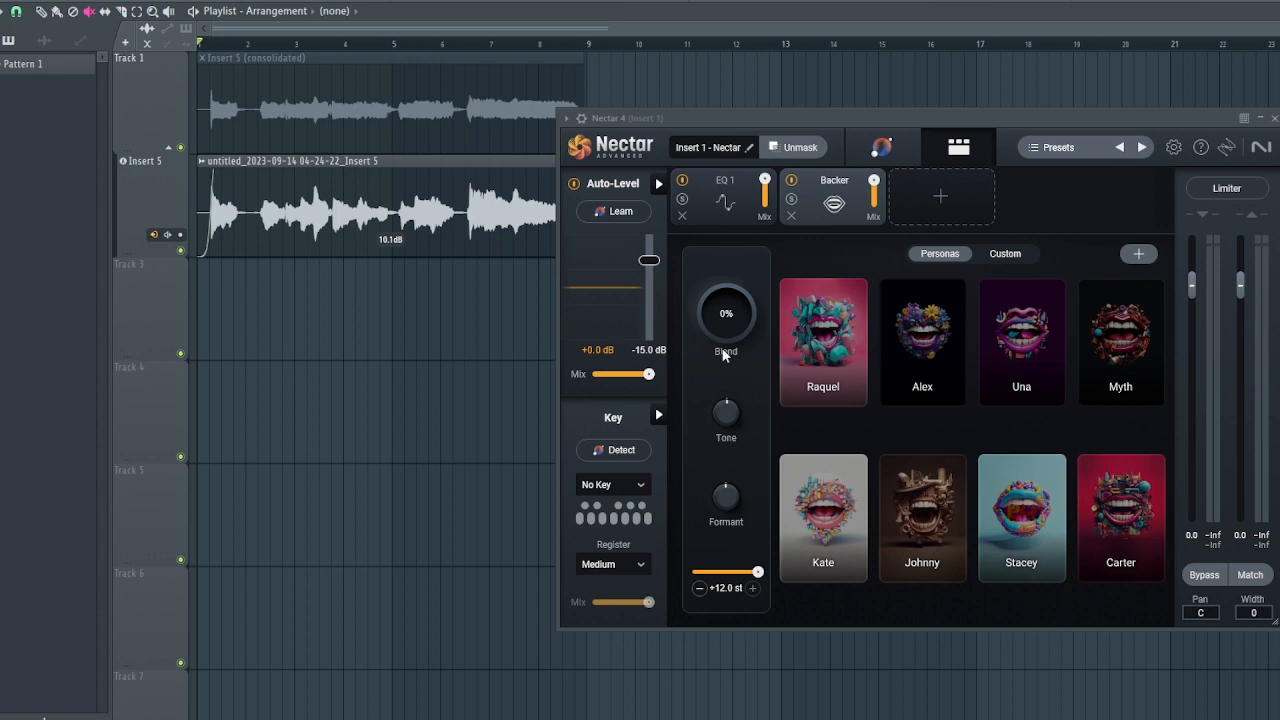
Choose the Raquel persona and raise Backer blend to 100% at 0.0 semitones.
click(822, 342)
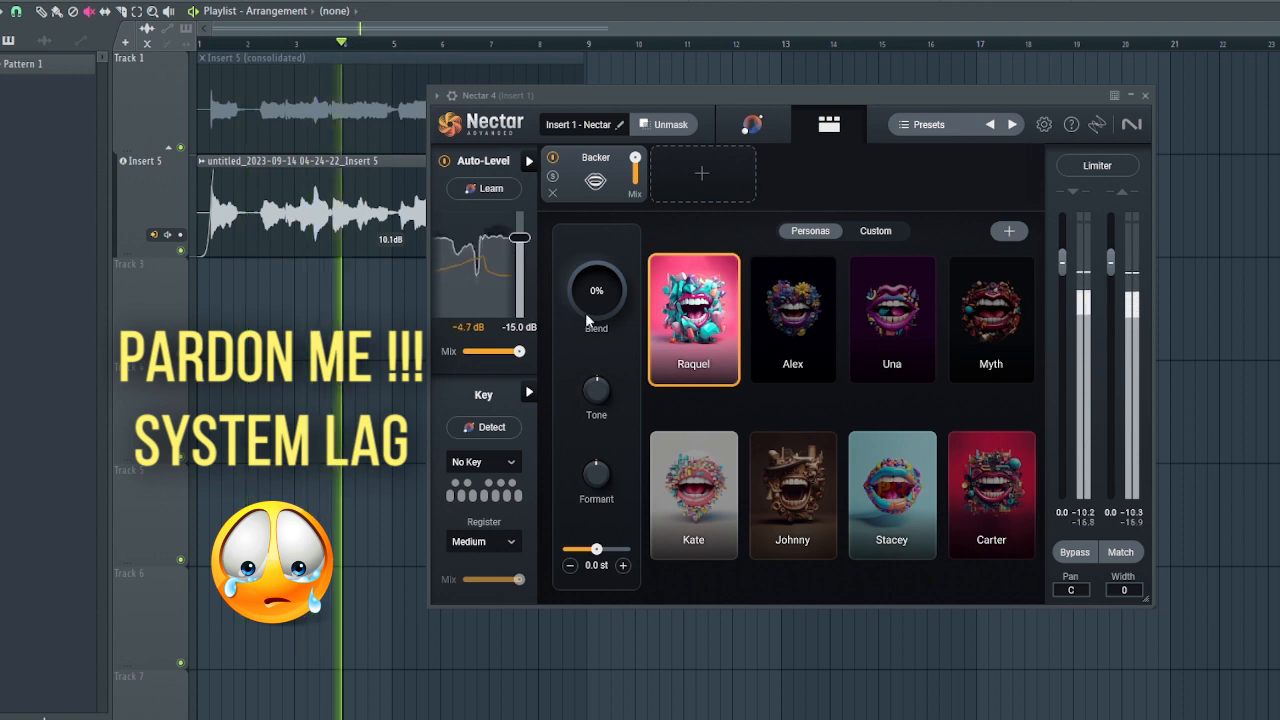
drag(596, 290, 596, 250)
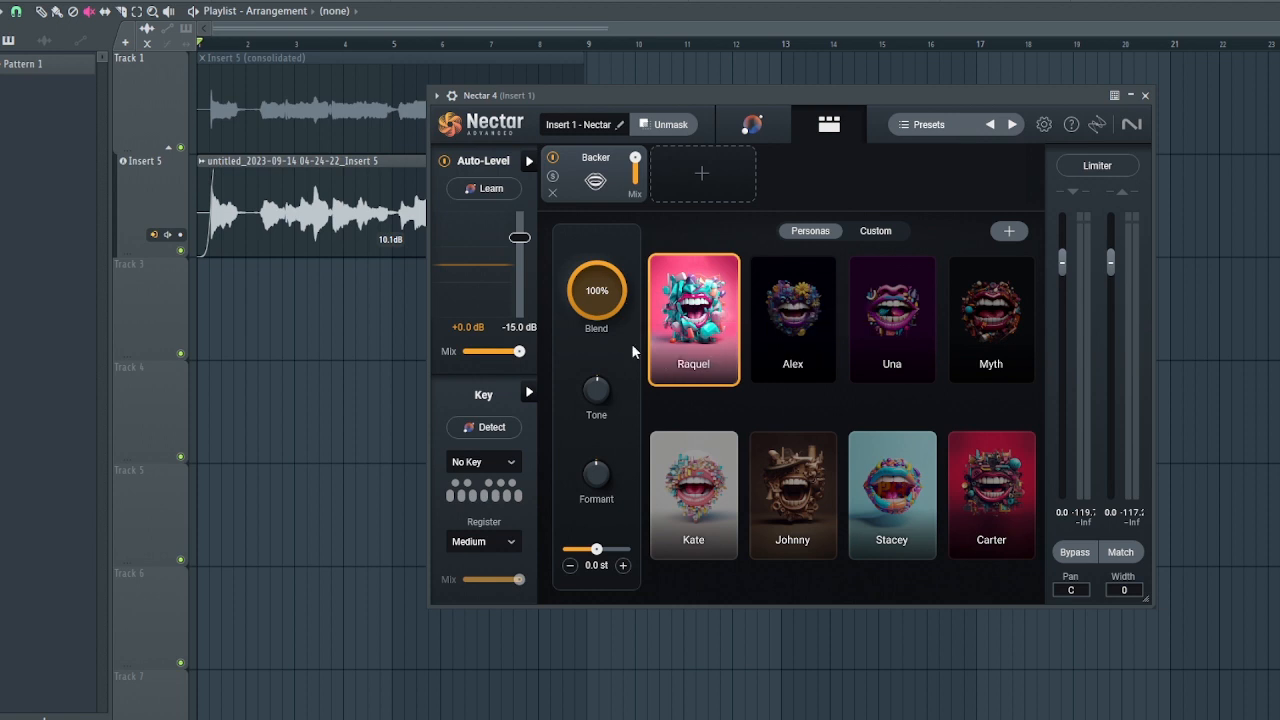
mouse_move(695, 369)
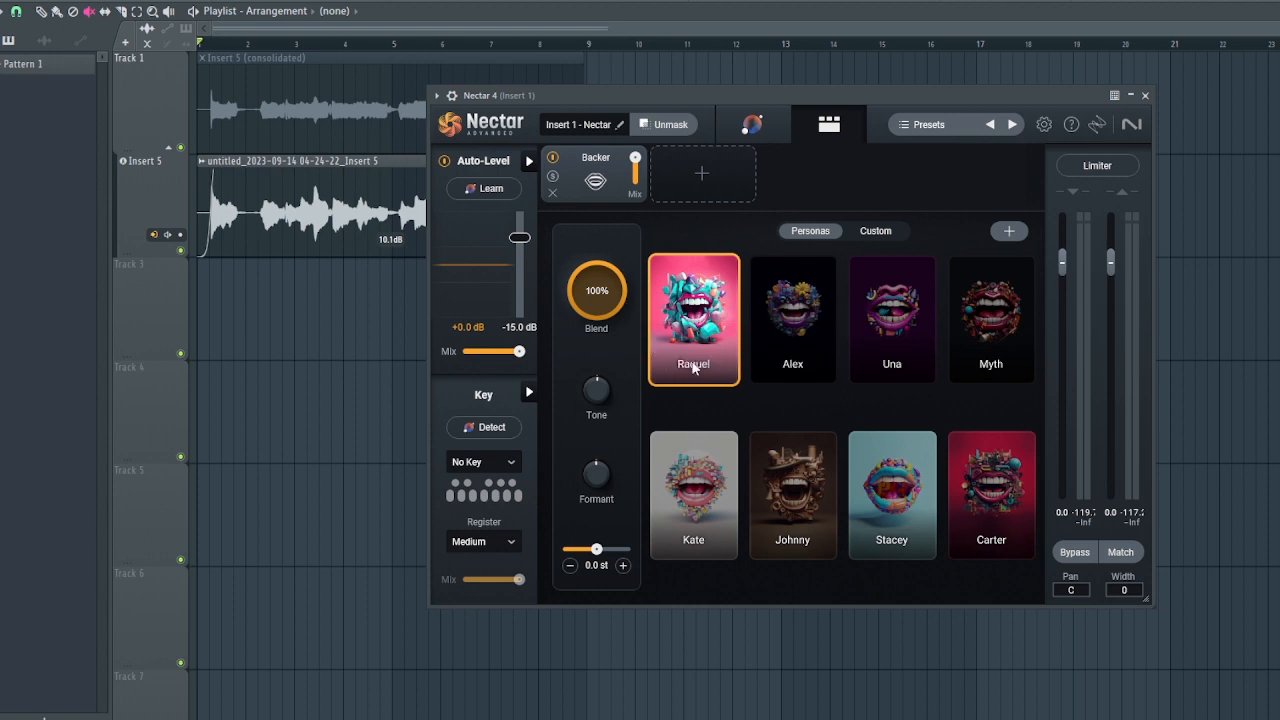
Audition Alex and Una personas, settling on Alex.
click(792, 319)
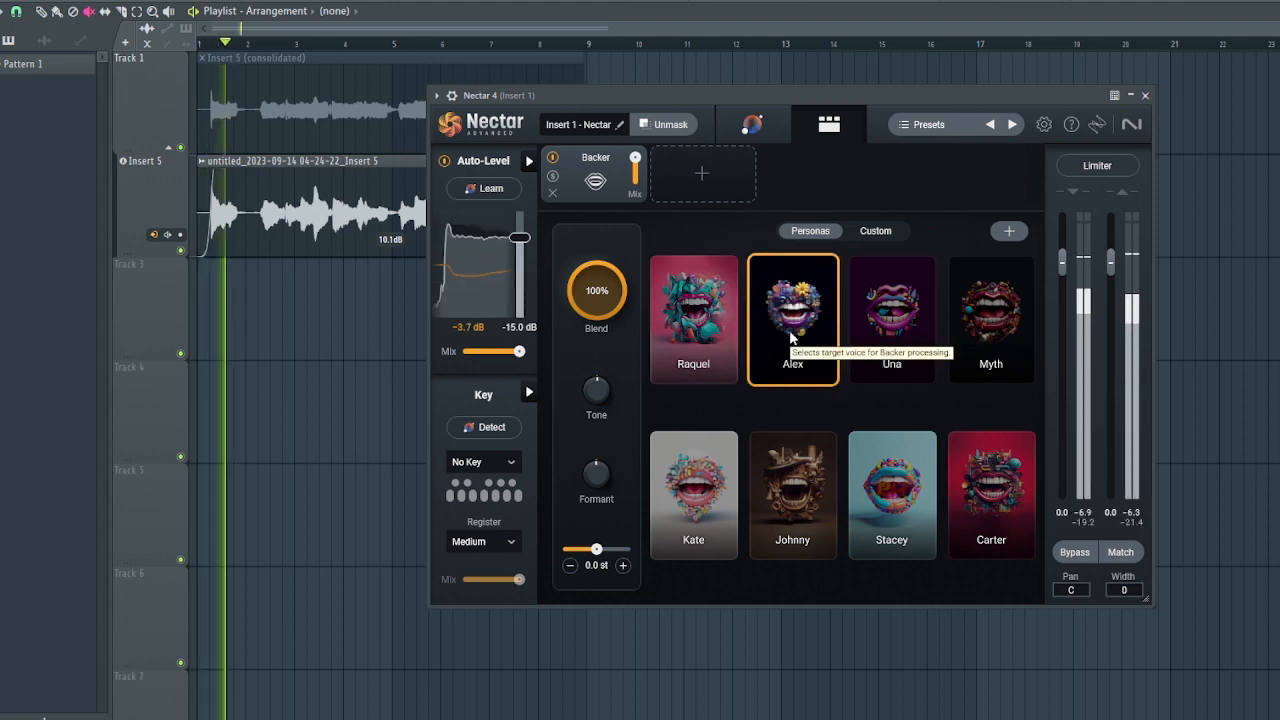
click(891, 319)
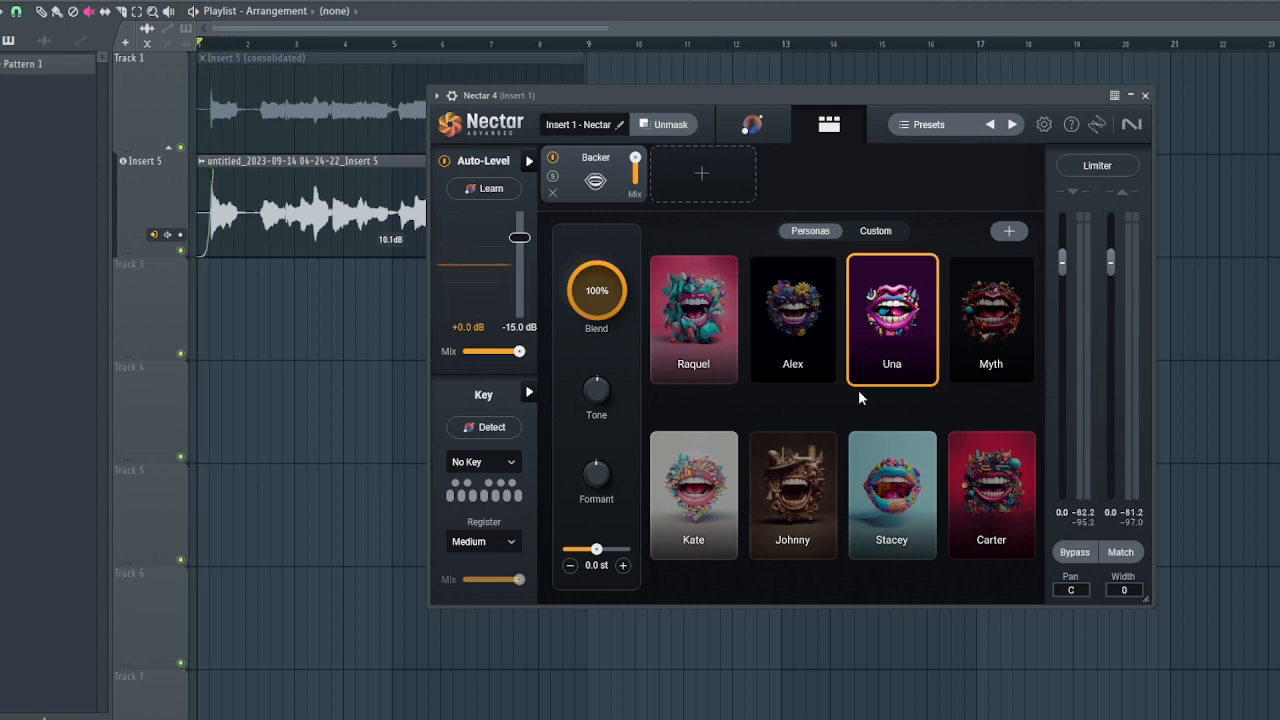
click(792, 319)
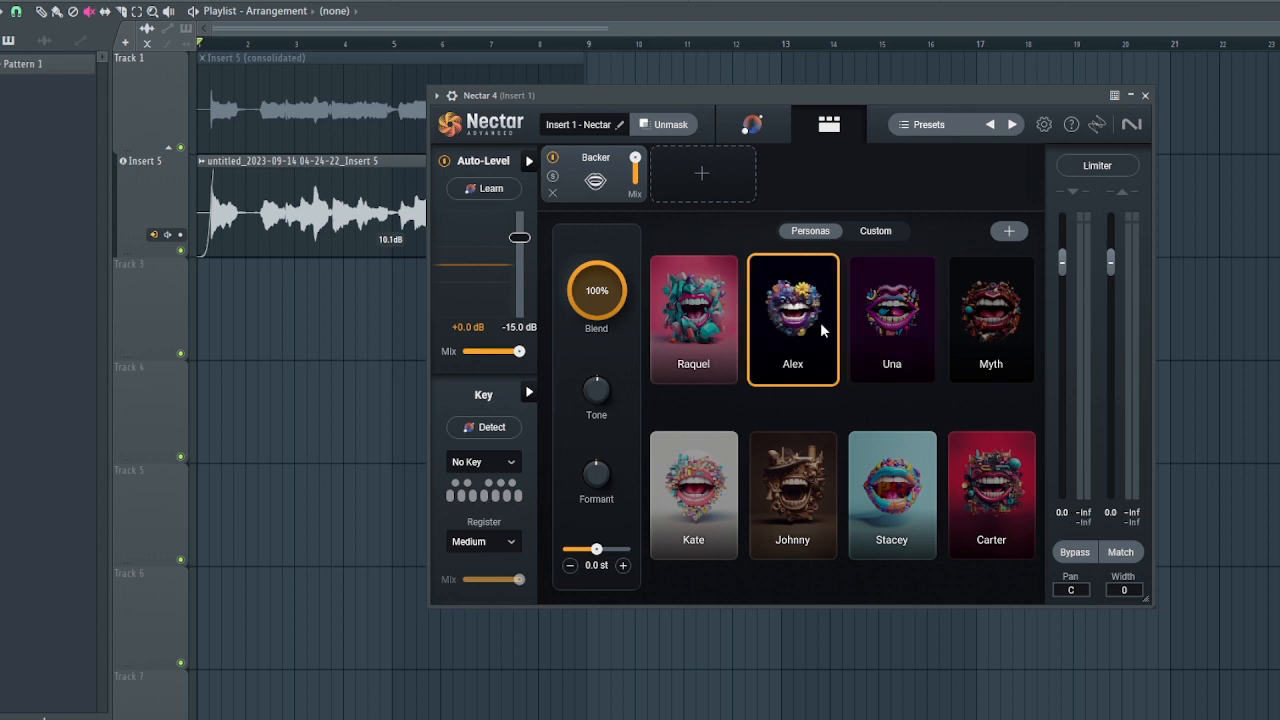
mouse_move(830, 343)
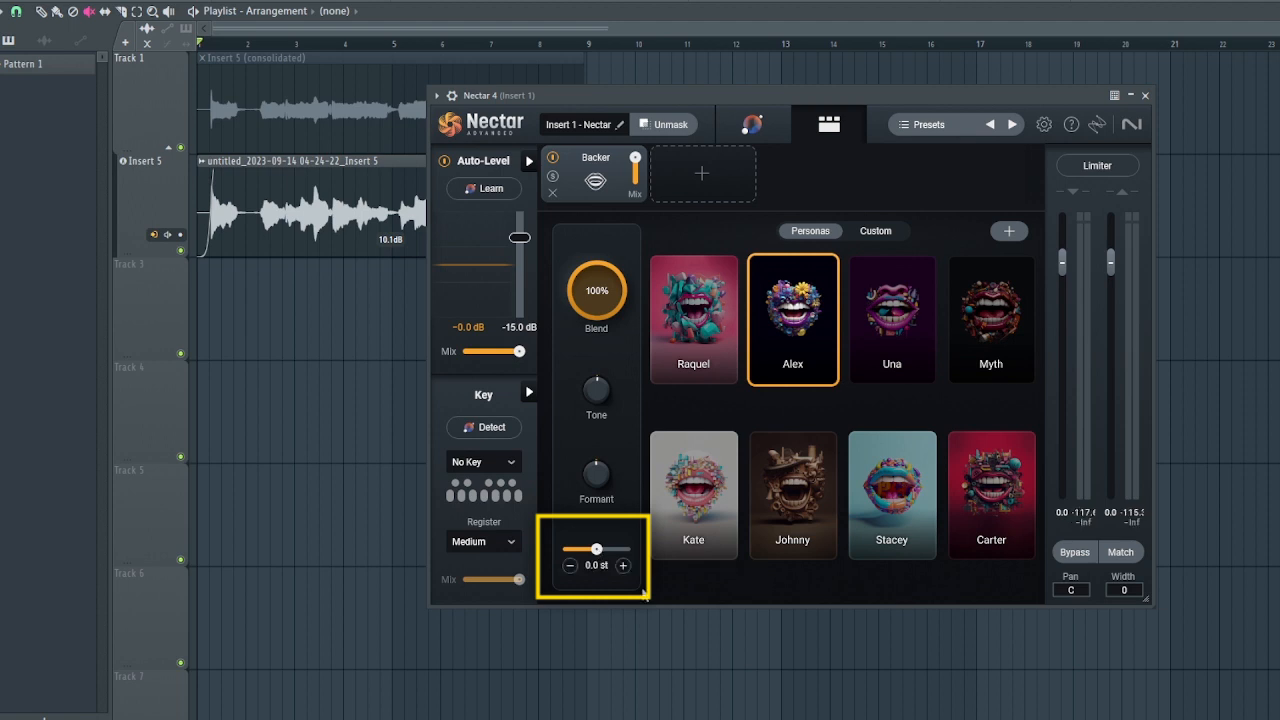
Move the Backer pitch through -12 and +12 semitones with the slider and octave buttons.
drag(597, 548, 628, 548)
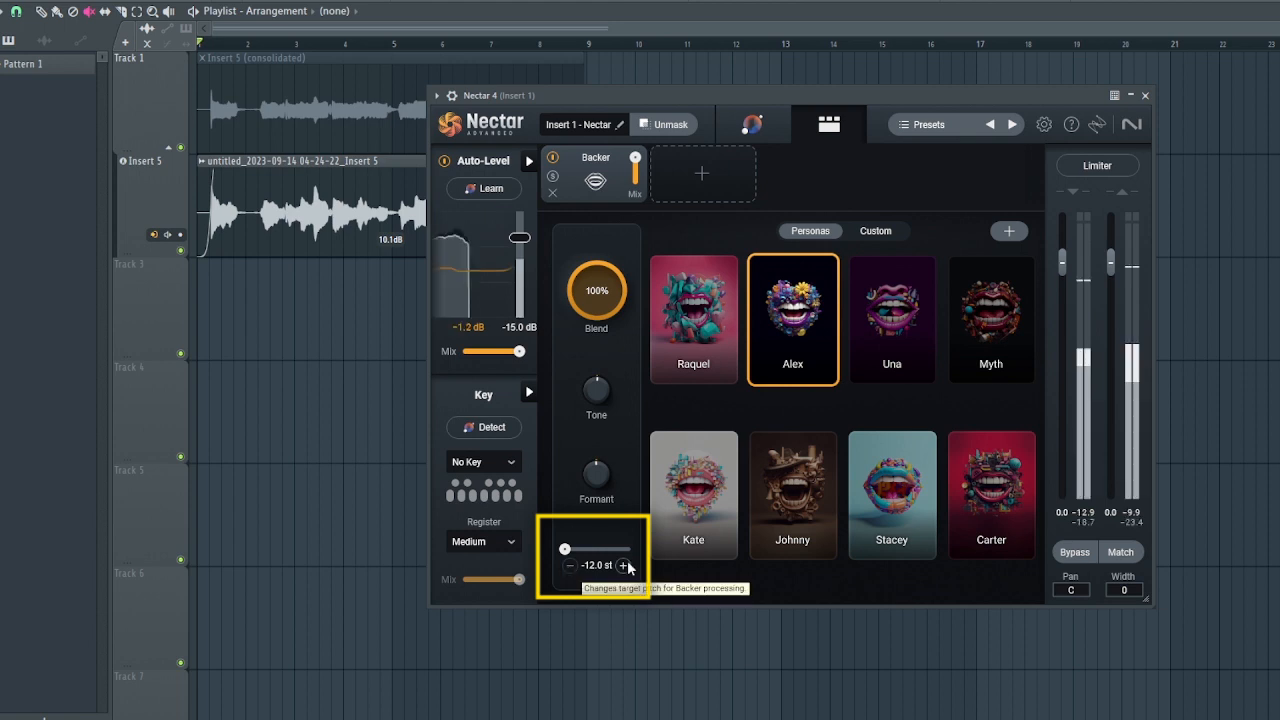
click(693, 320)
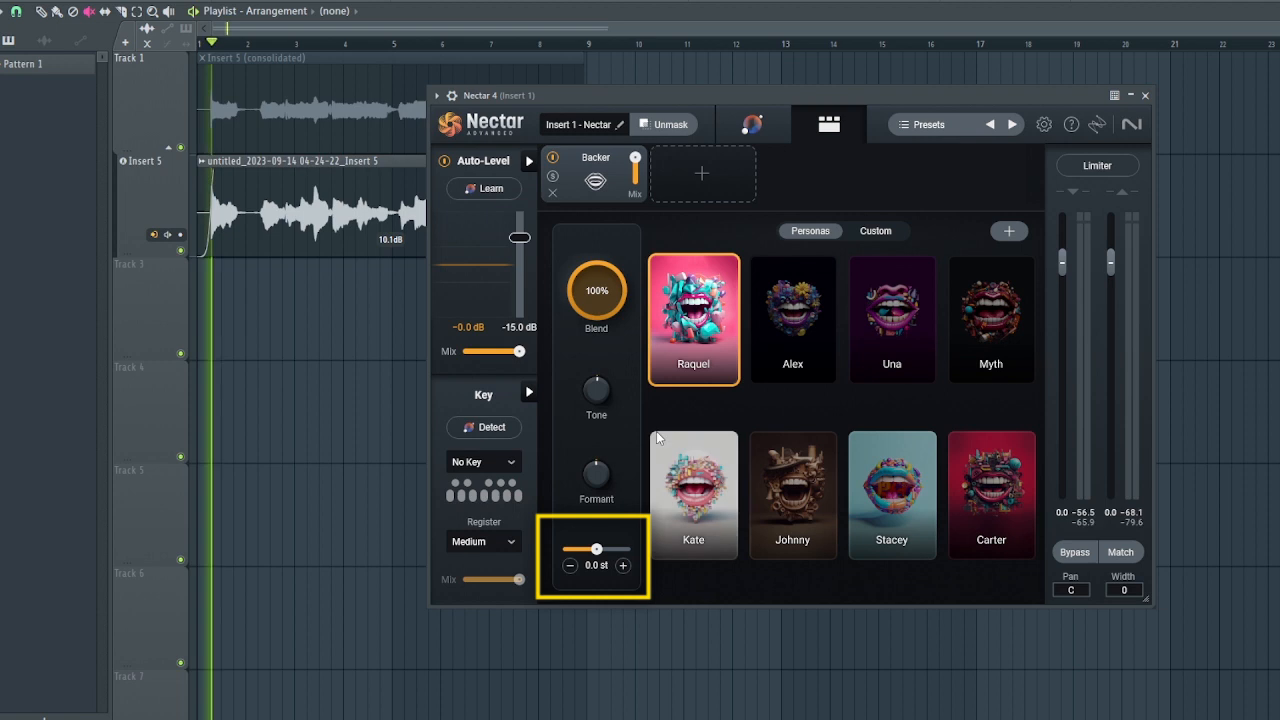
drag(597, 549, 564, 549)
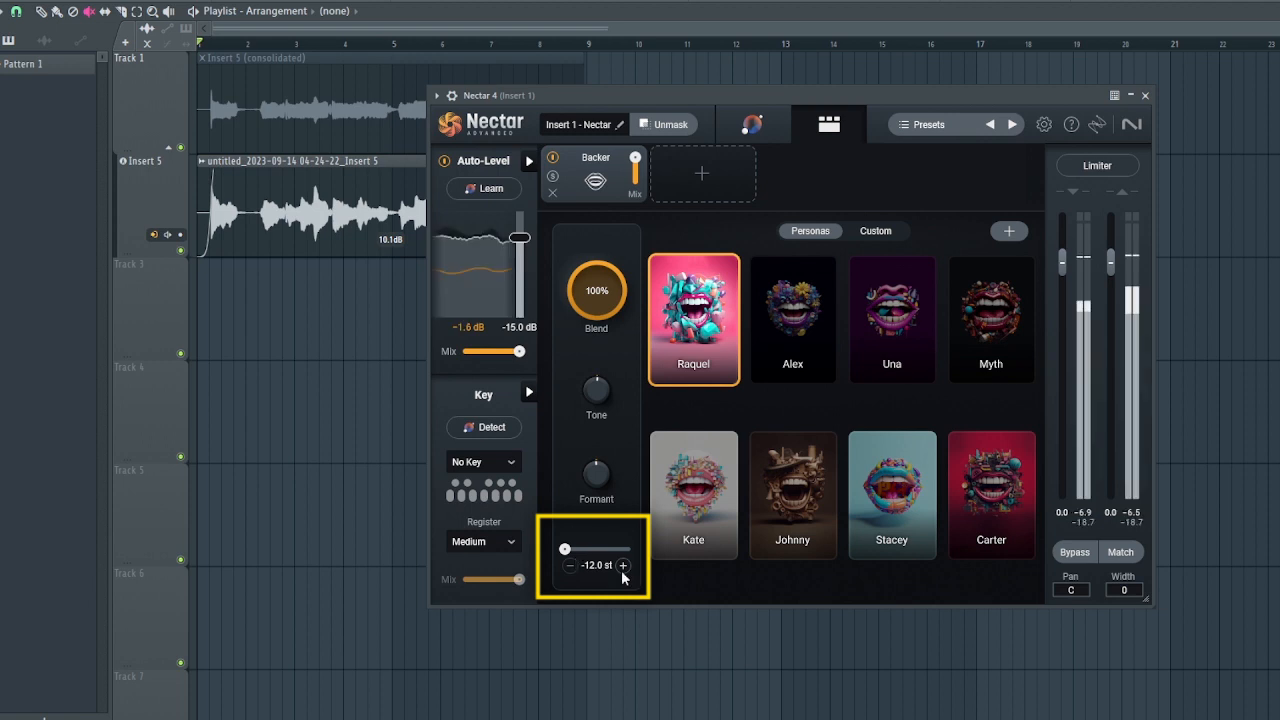
click(623, 565)
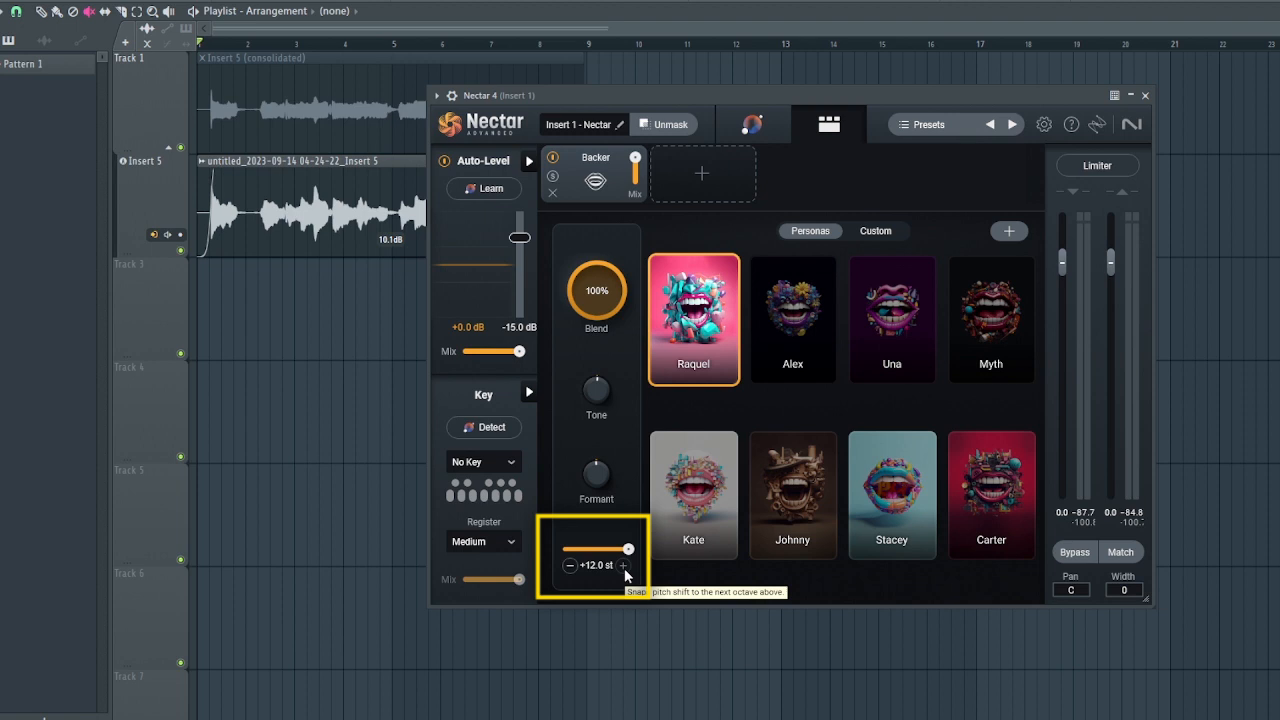
click(569, 565)
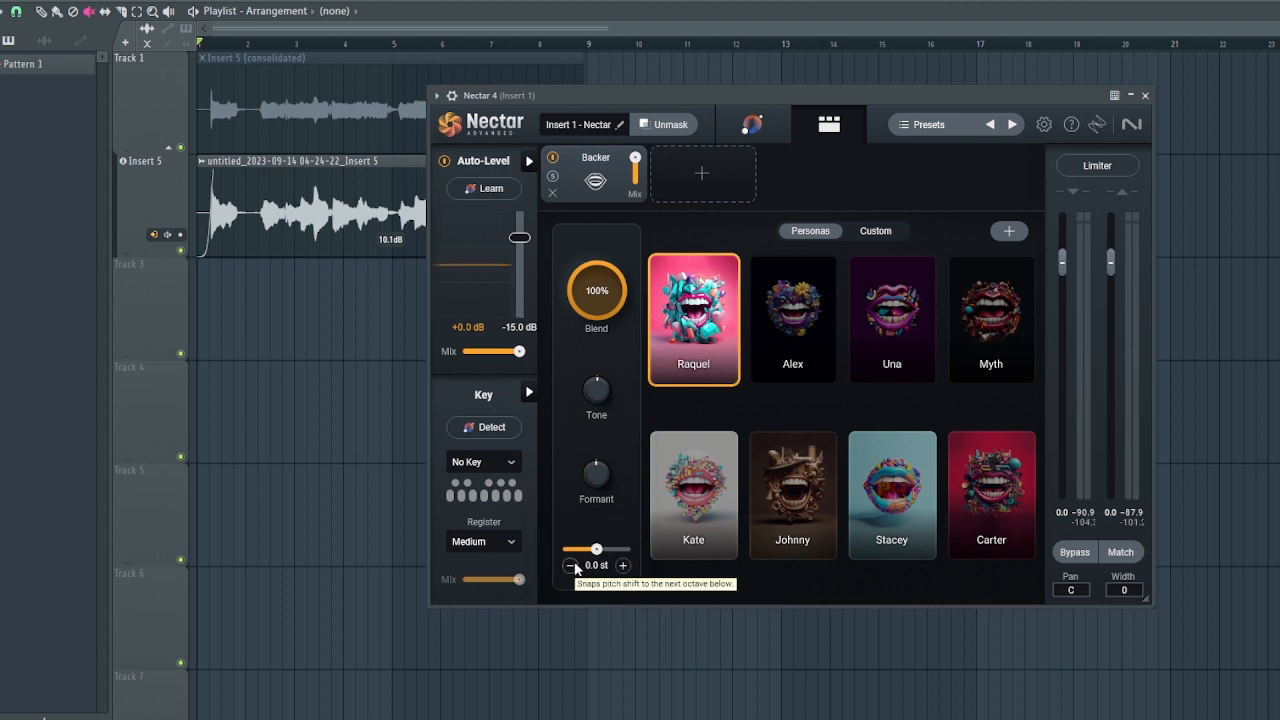
mouse_move(598, 395)
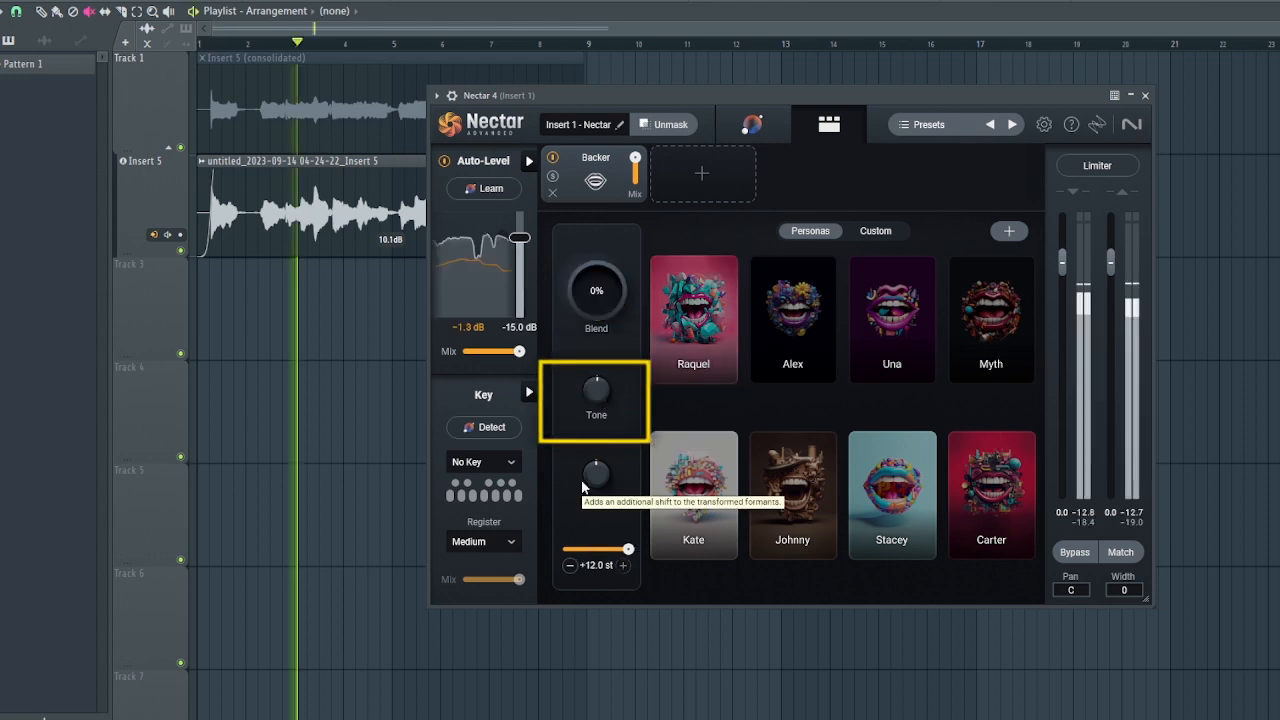
drag(596, 393, 600, 378)
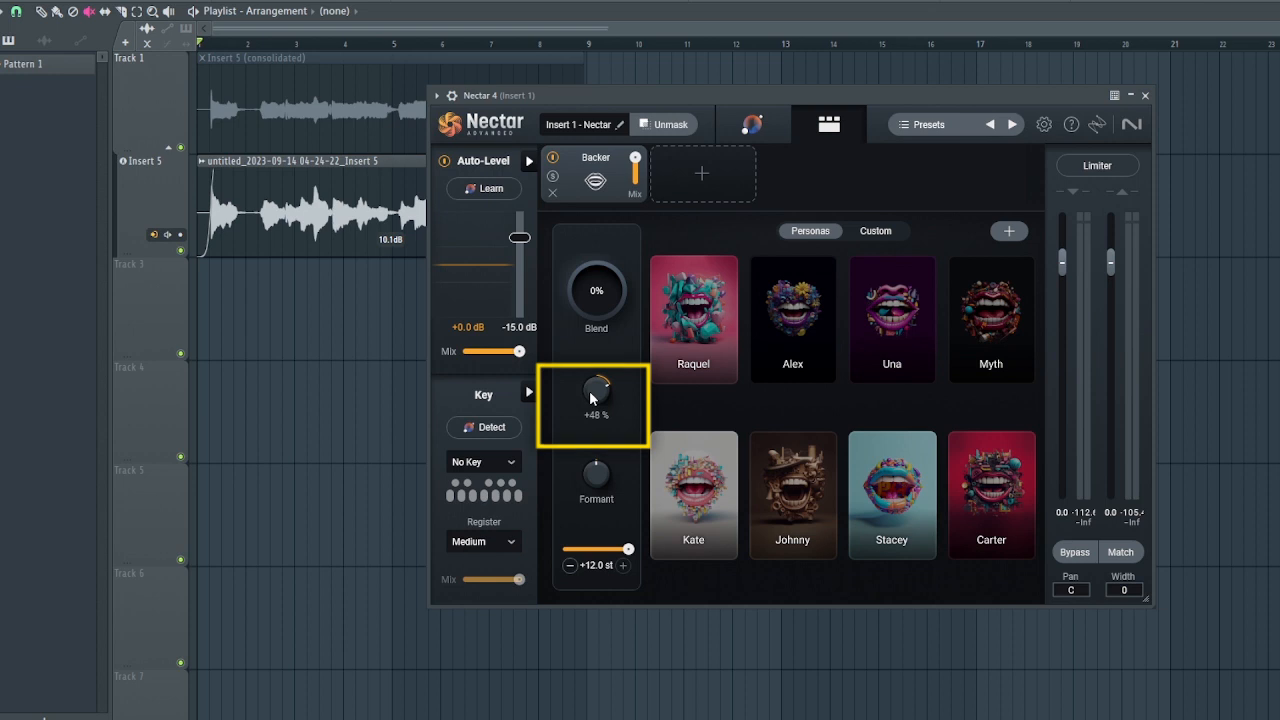
drag(596, 395, 596, 430)
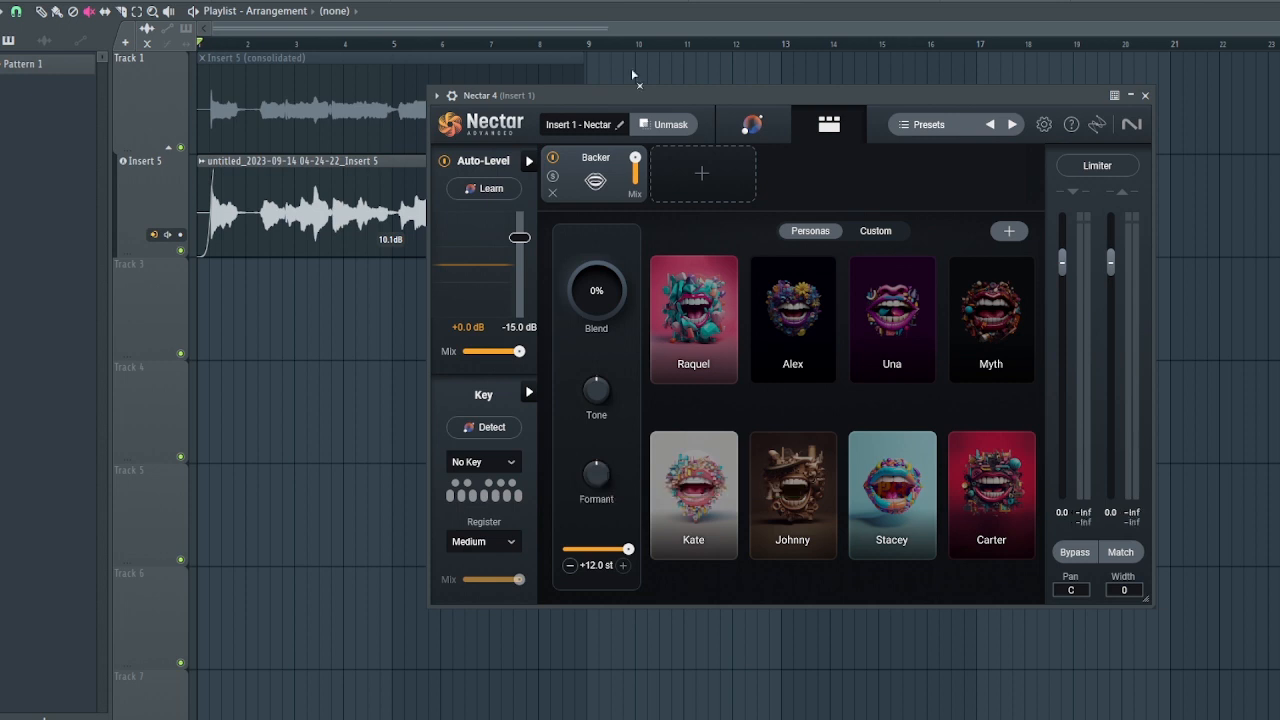
mouse_move(596, 475)
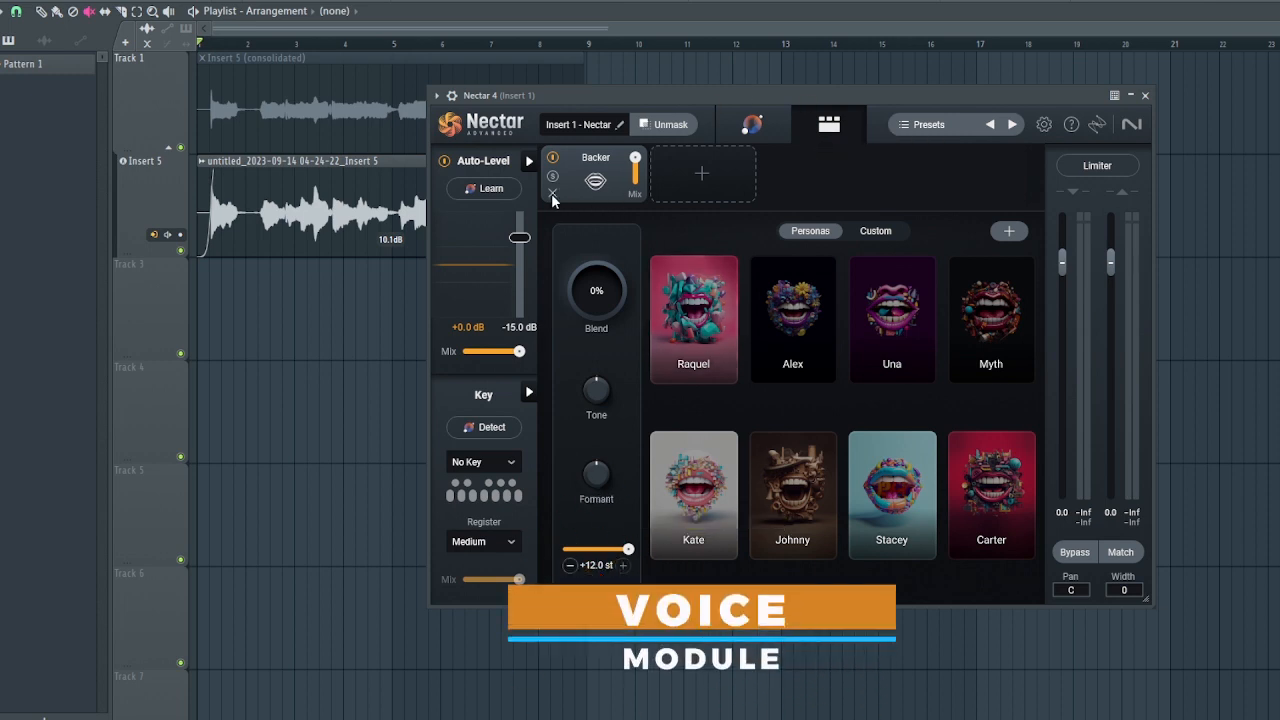
Remove the Backer, add a Voices module keyed to D Major, and dismiss the scale tip.
click(595, 165)
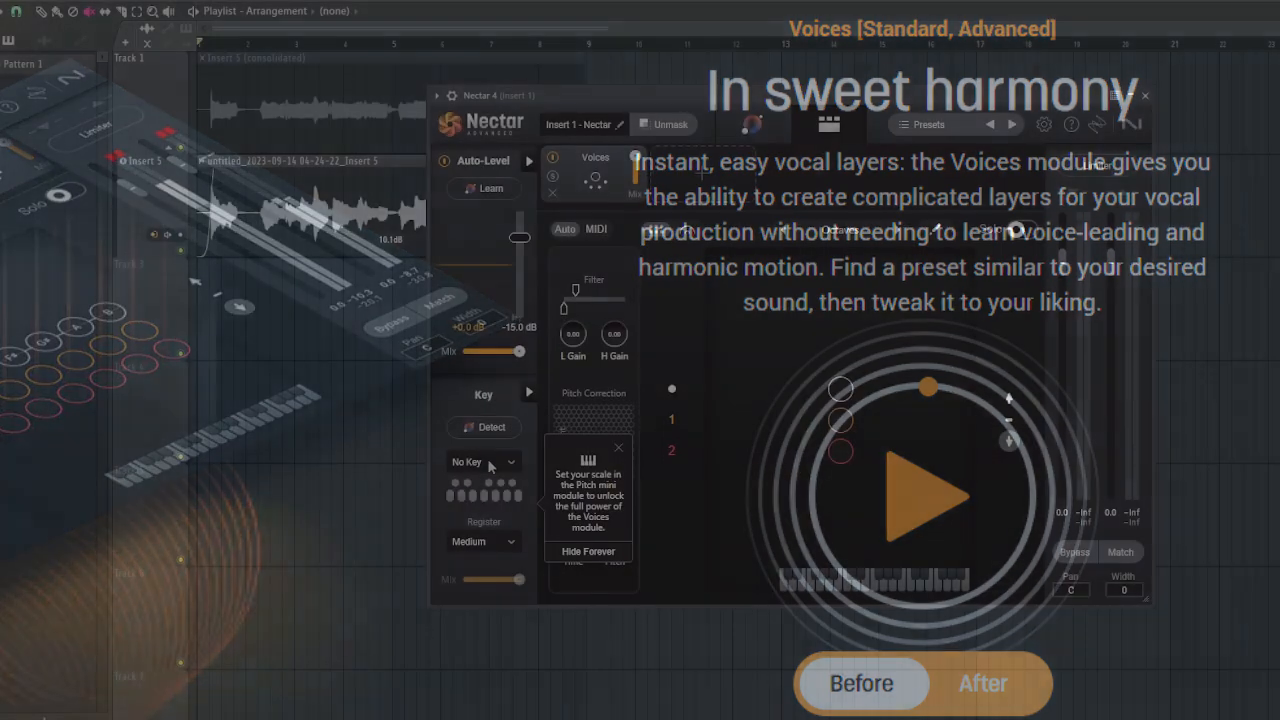
click(483, 461)
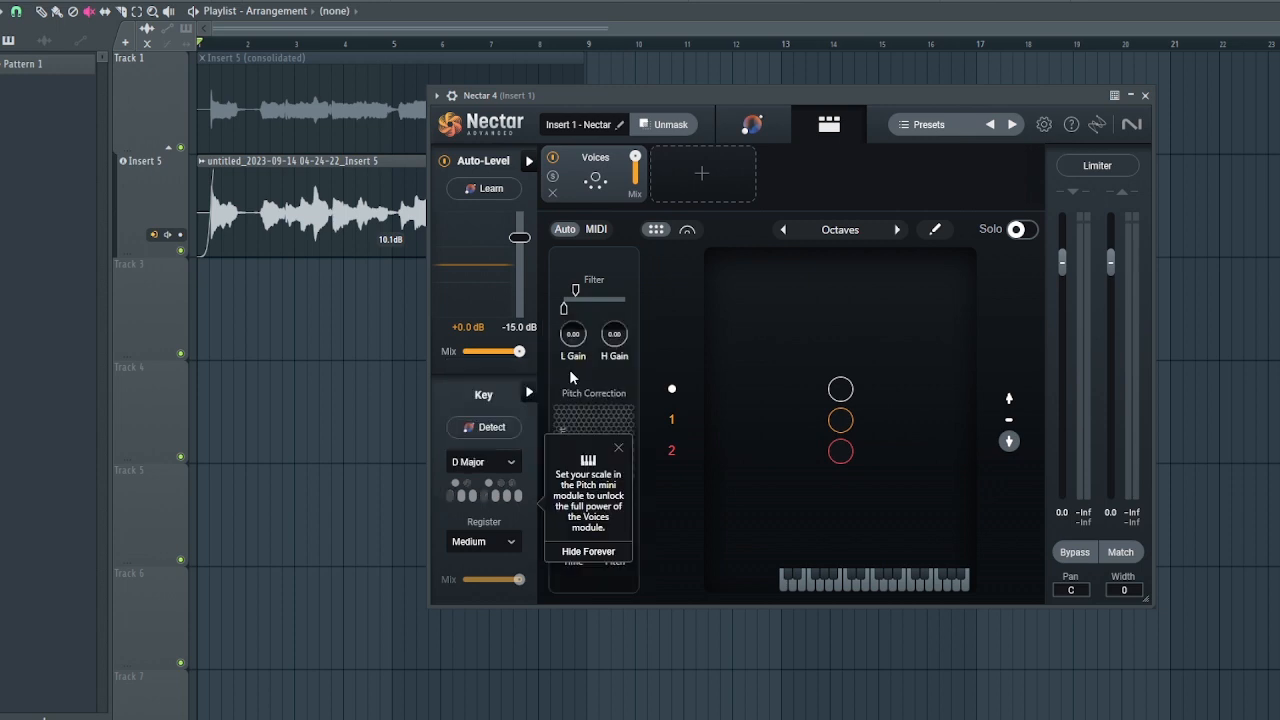
click(483, 541)
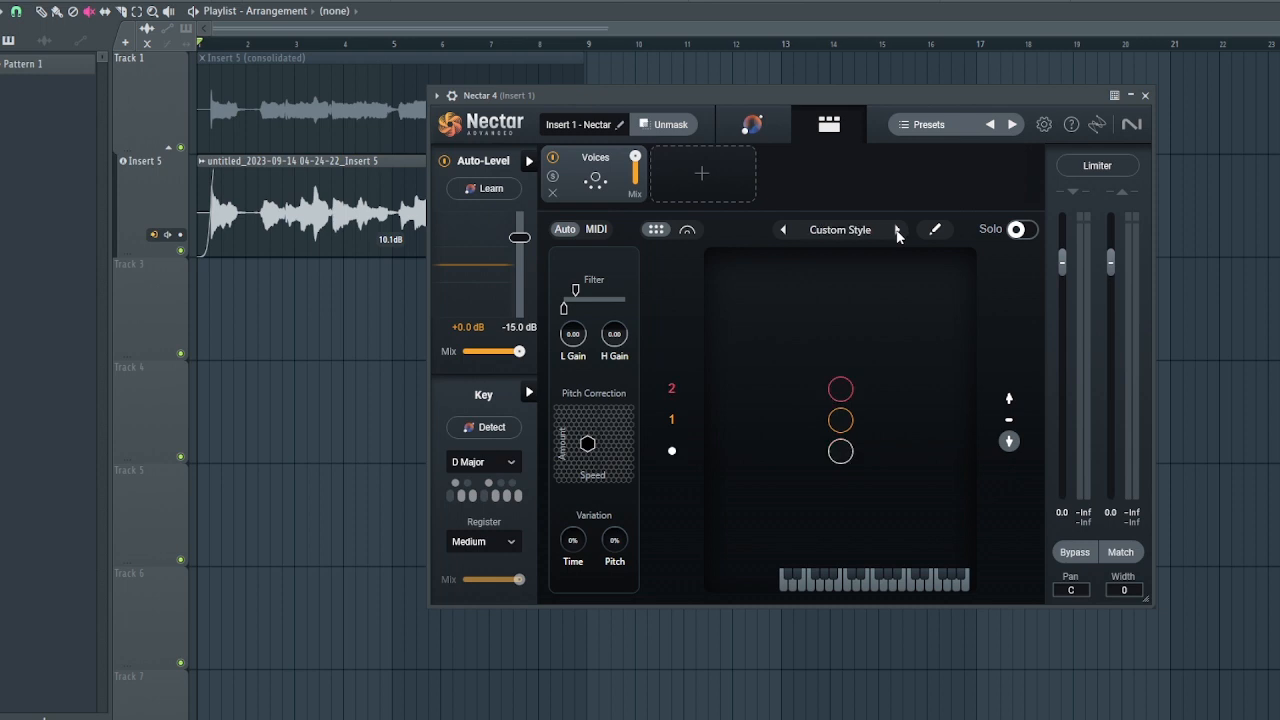
Step through harmony styles to a close-harmony style and solo the harmony voices.
click(897, 229)
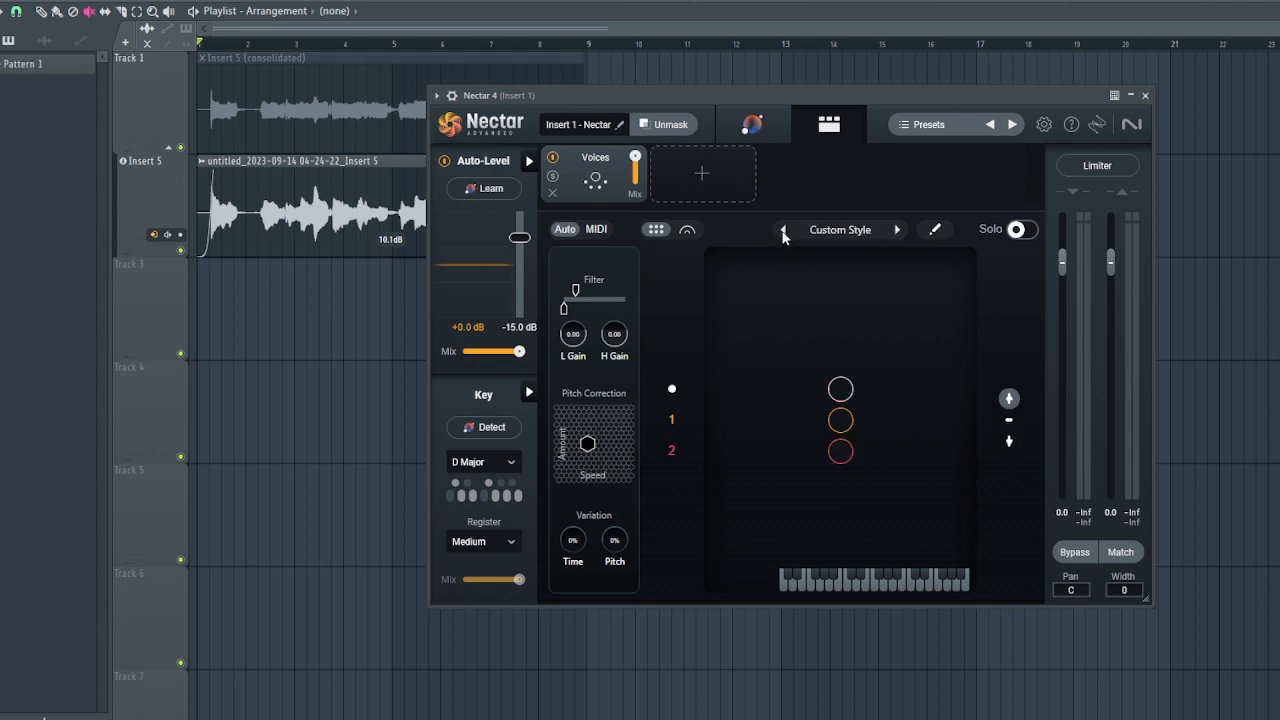
click(786, 229)
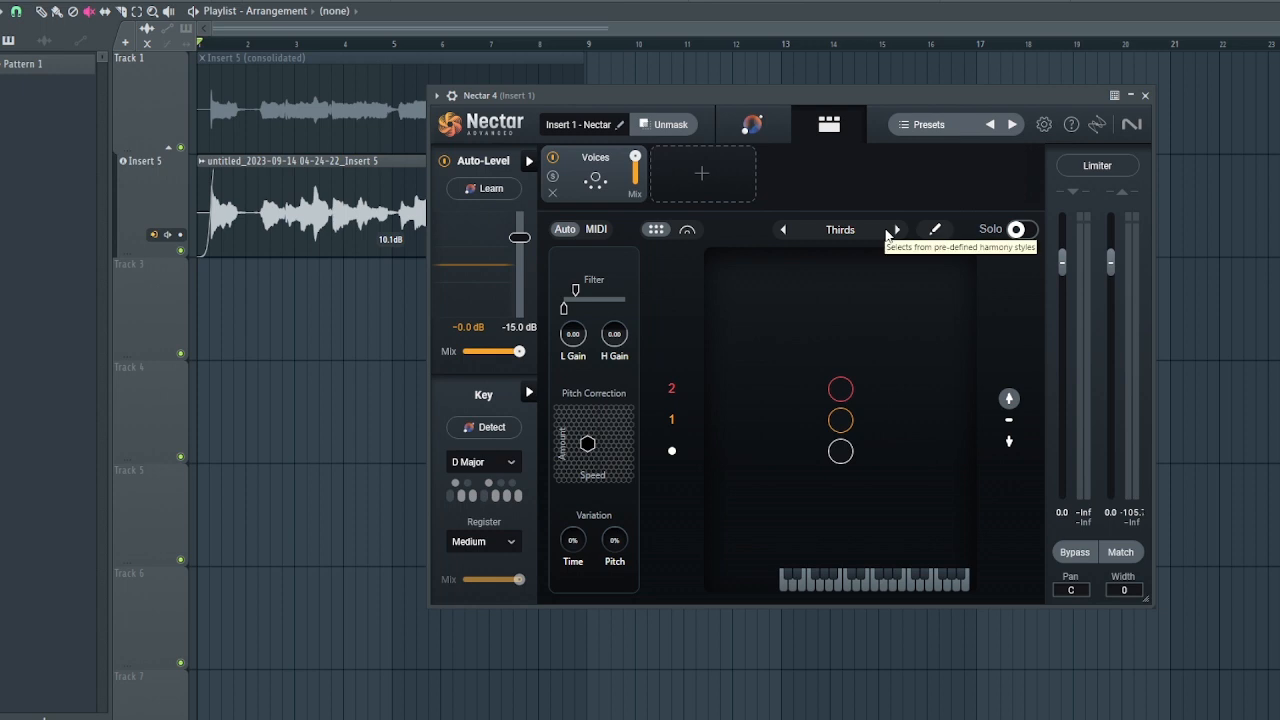
mouse_move(902, 235)
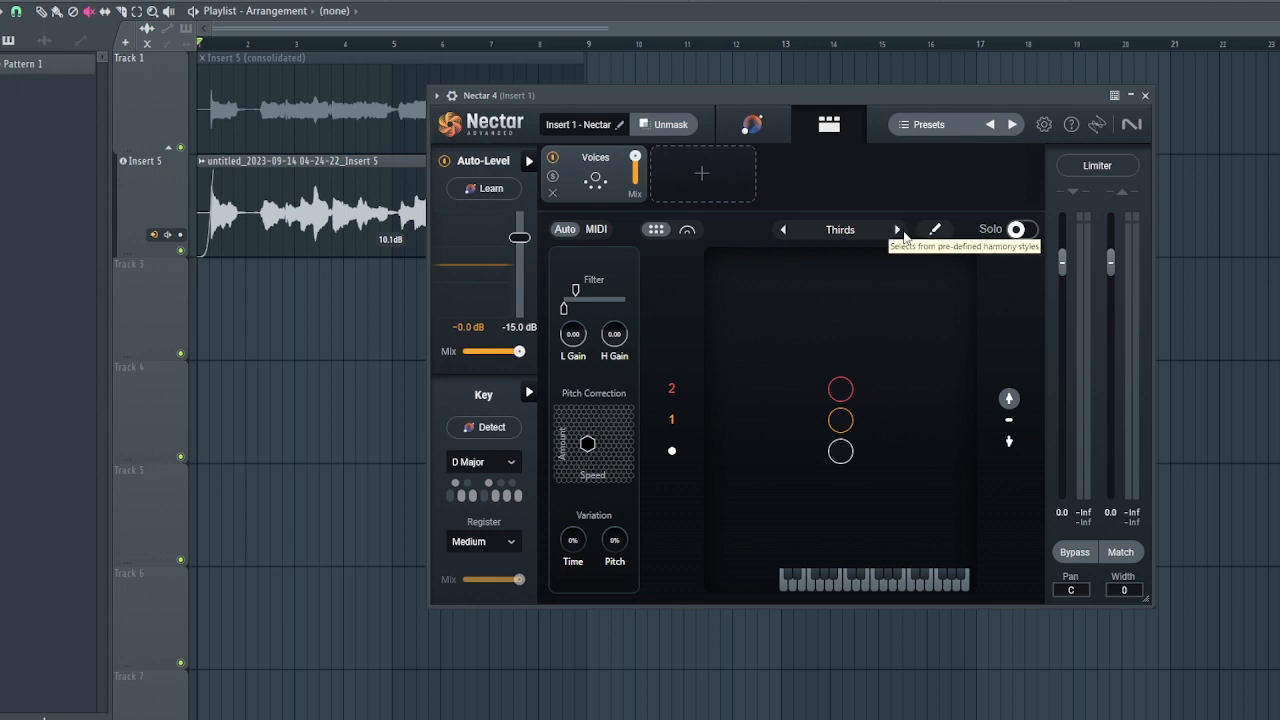
click(896, 229)
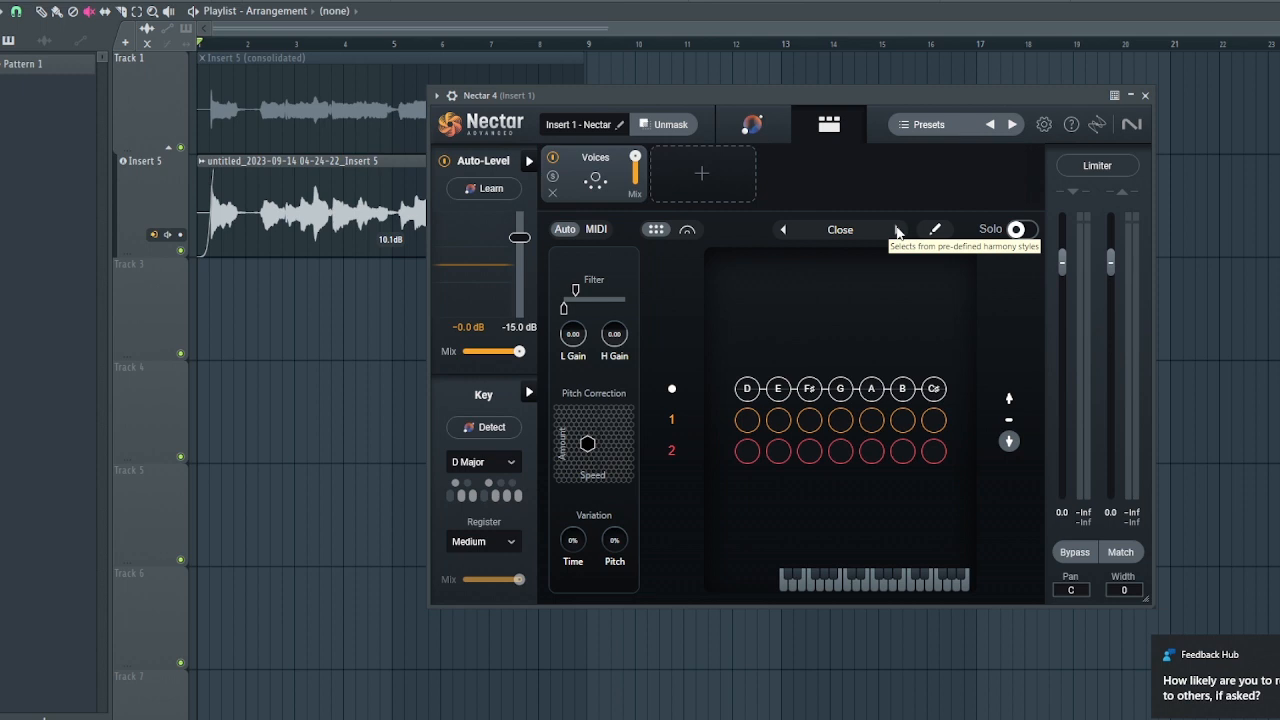
mouse_move(1013, 275)
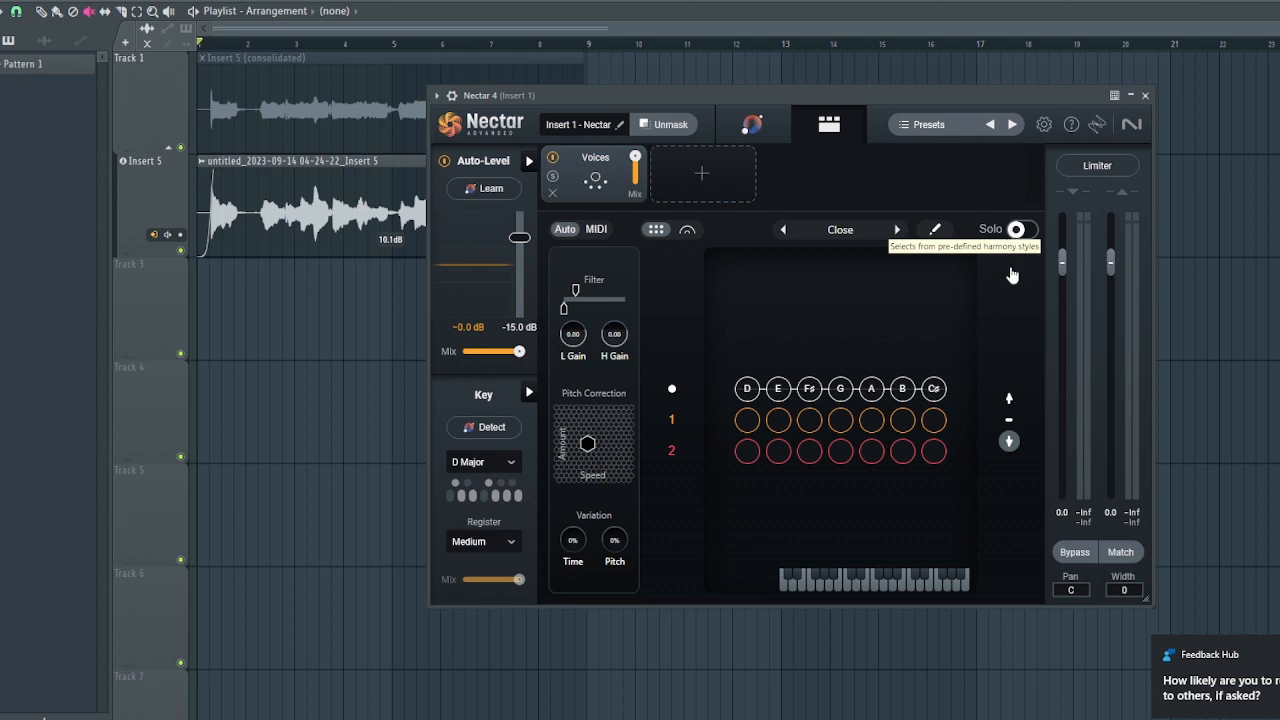
click(1018, 229)
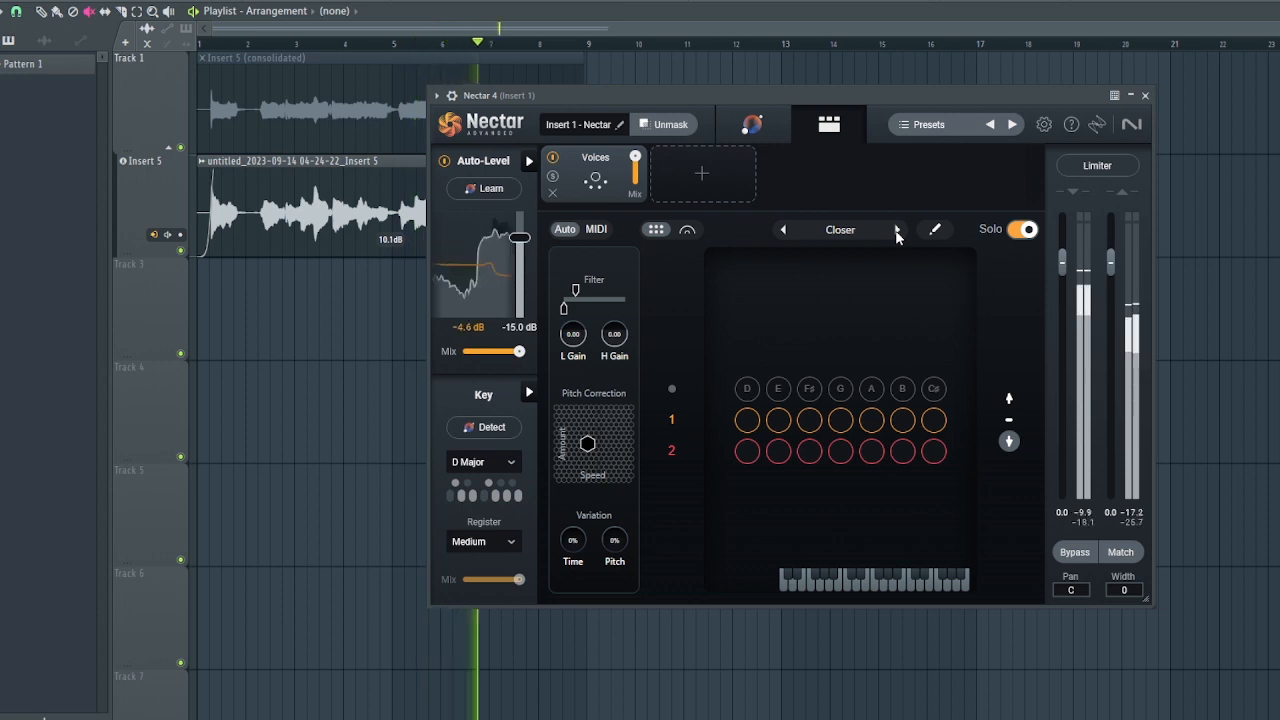
Step the Voices harmony style forward to Sad.
click(897, 229)
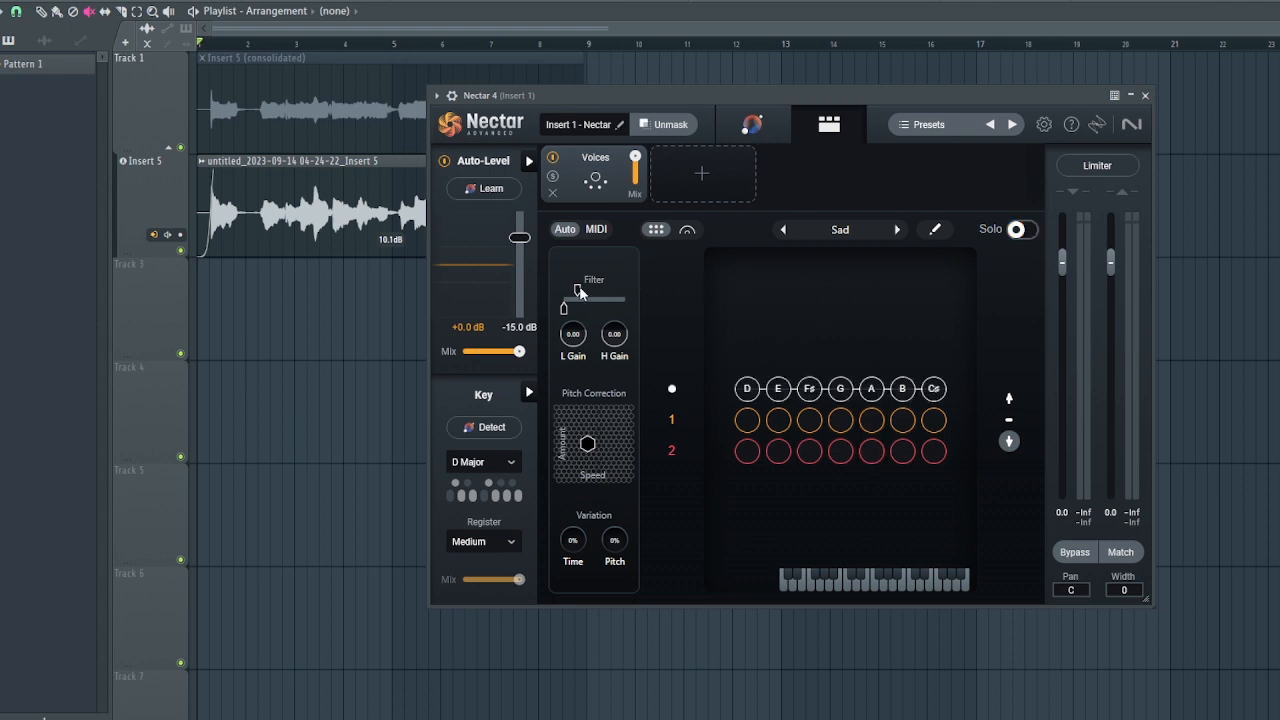
mouse_move(607, 289)
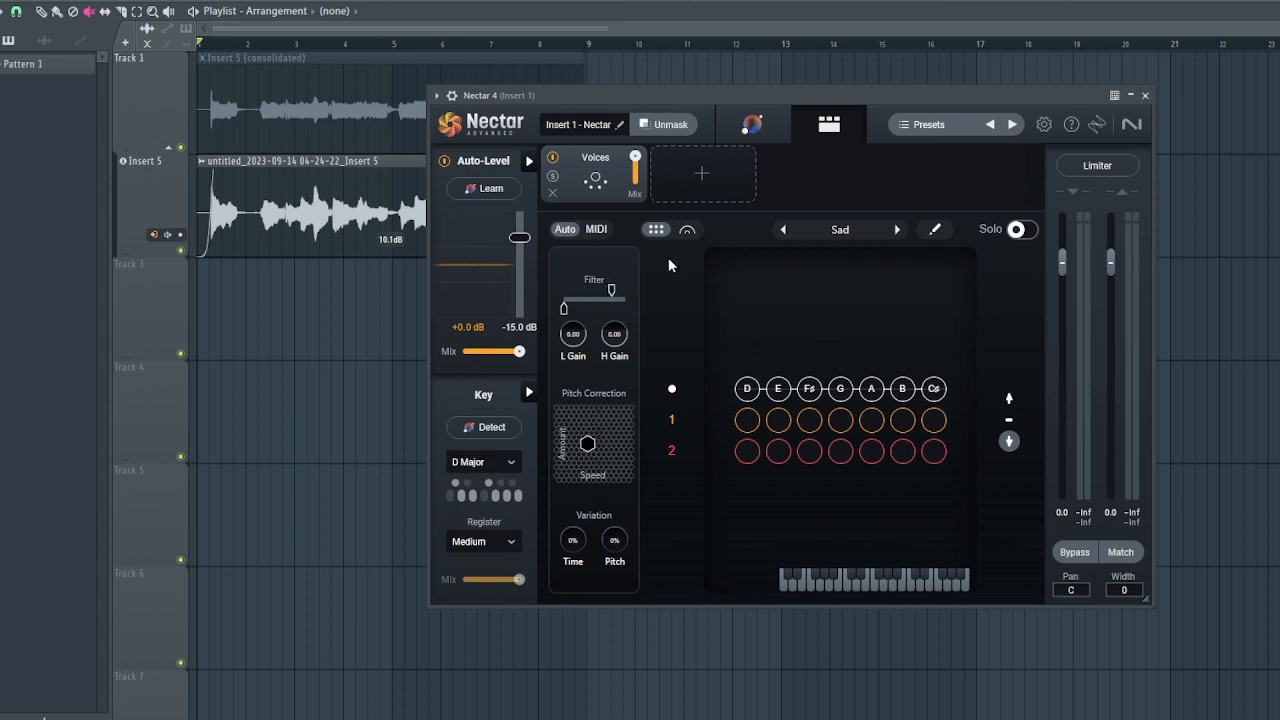
Toggle the Voices harmony between Auto and MIDI, leaving it in MIDI mode, then reach for the add-module slot.
click(596, 229)
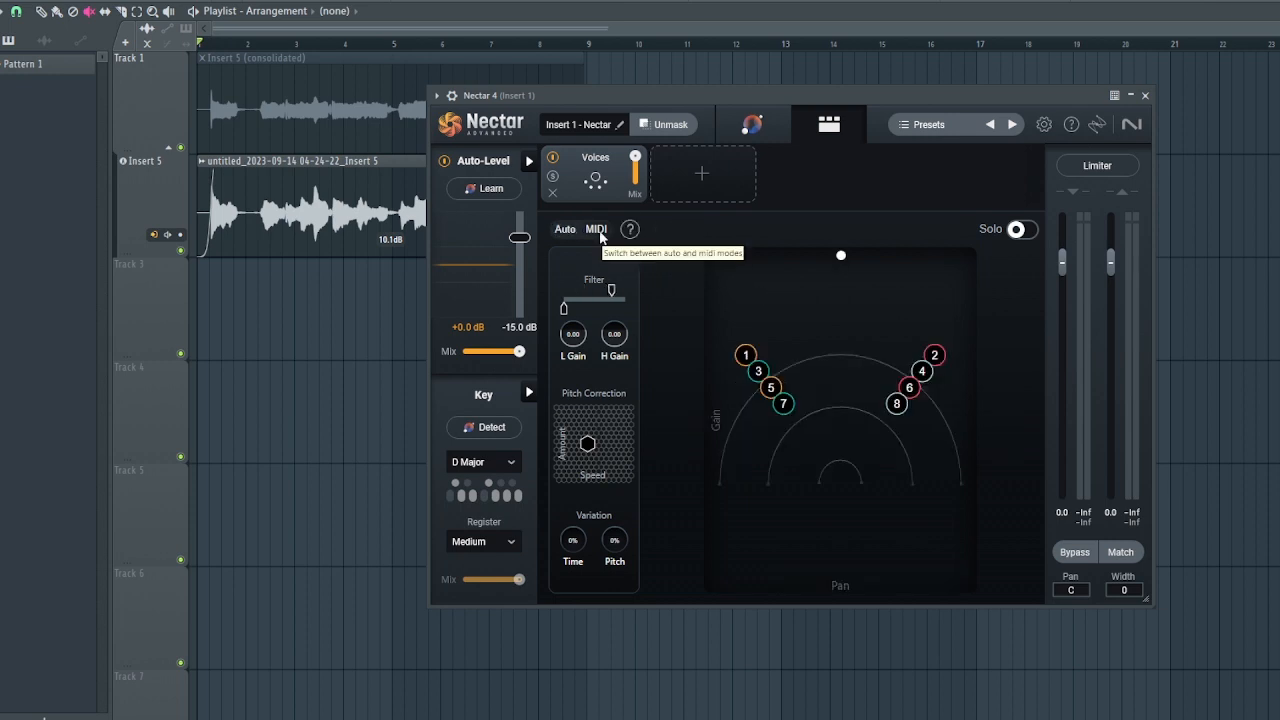
click(596, 229)
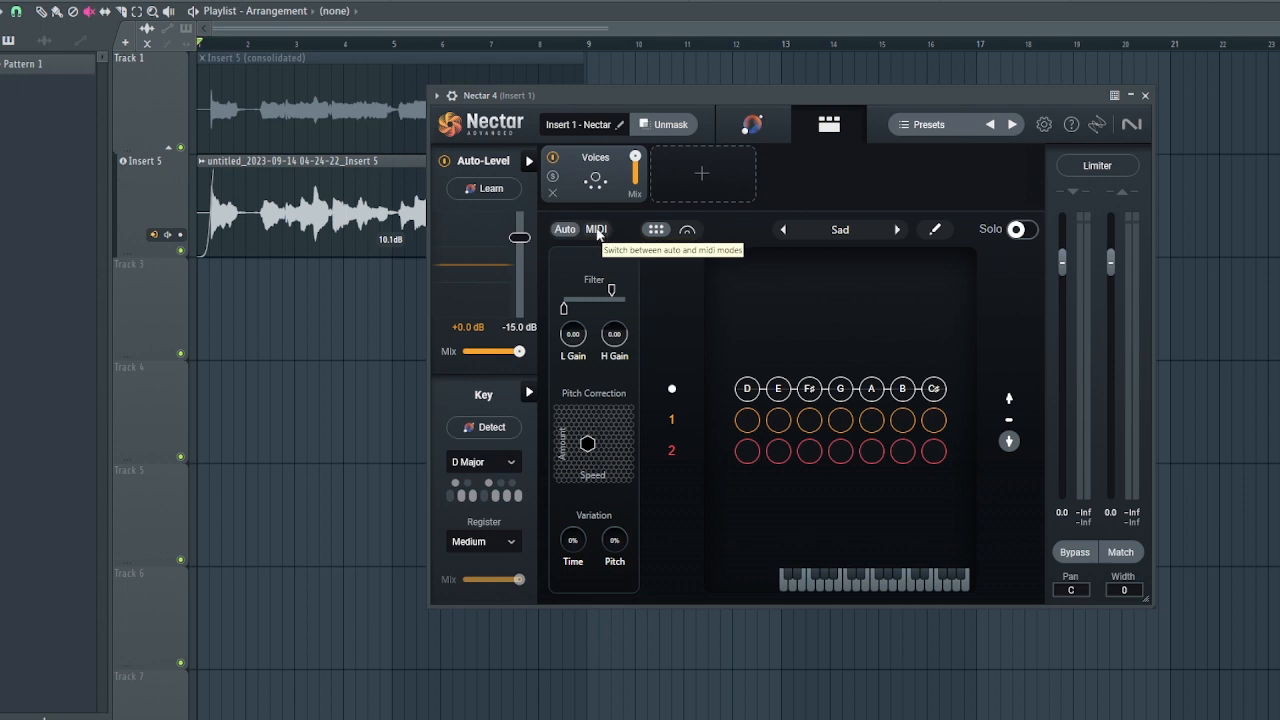
click(597, 229)
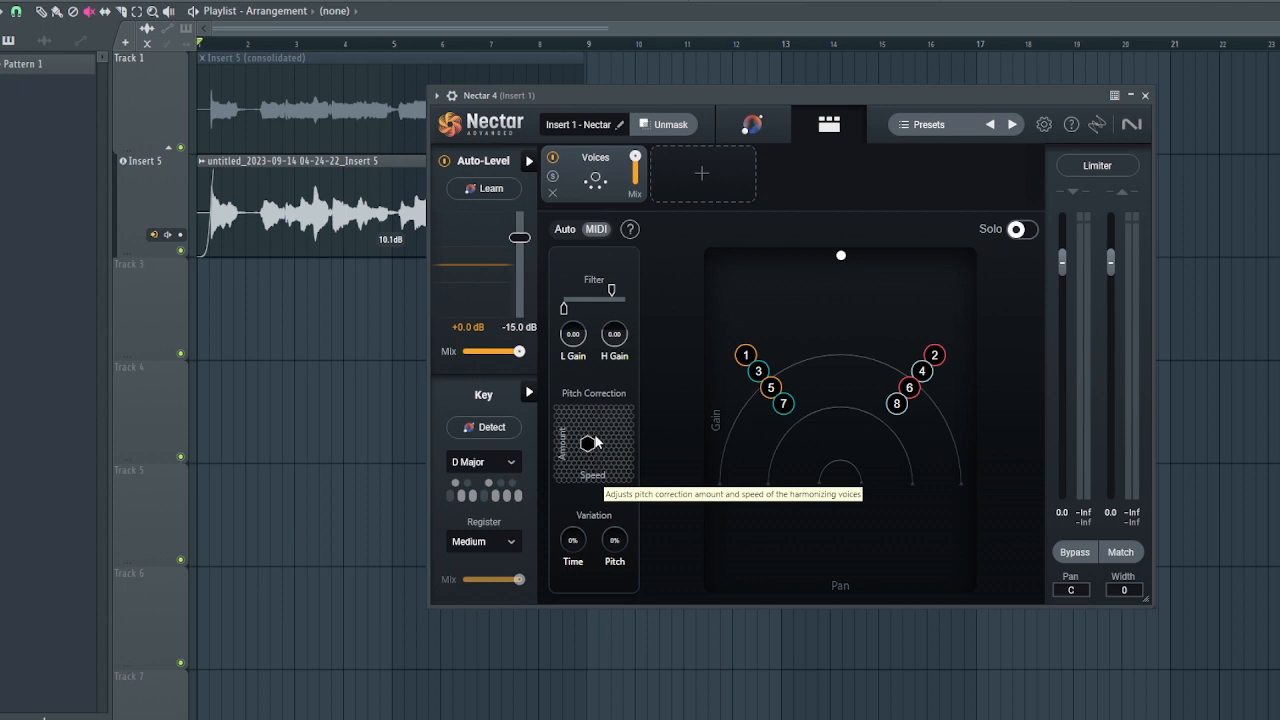
mouse_move(841, 258)
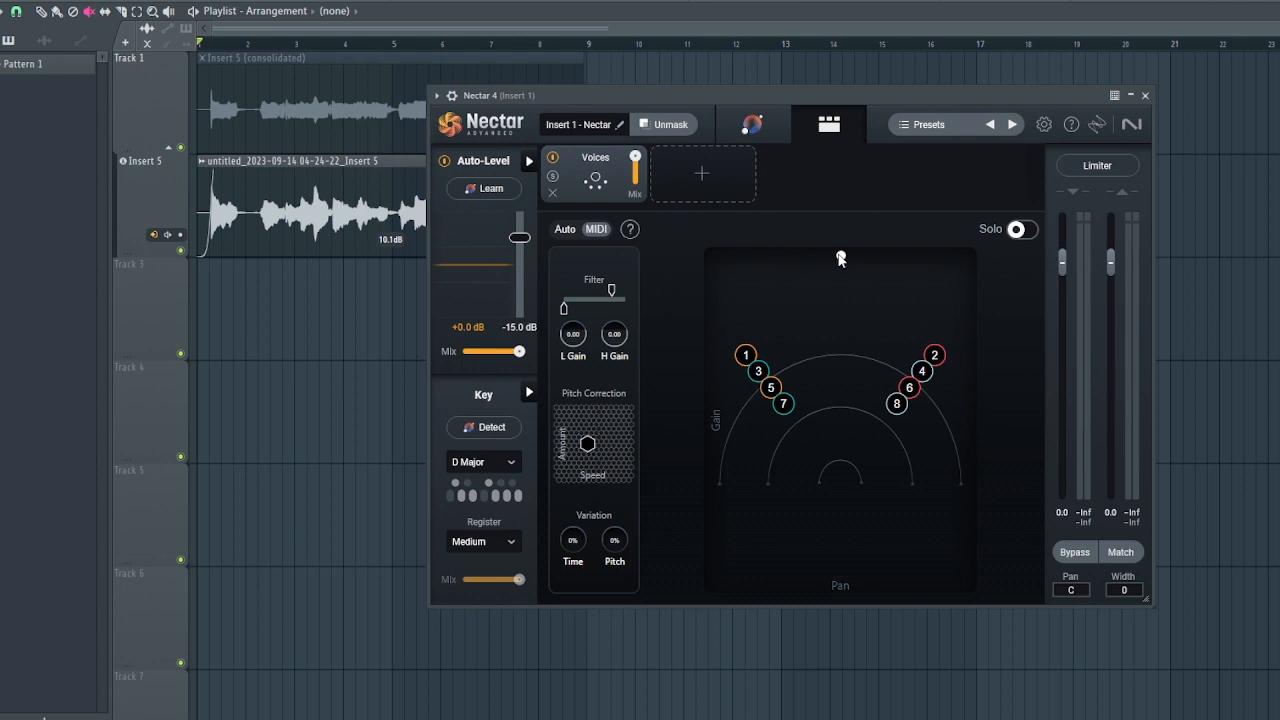
click(701, 173)
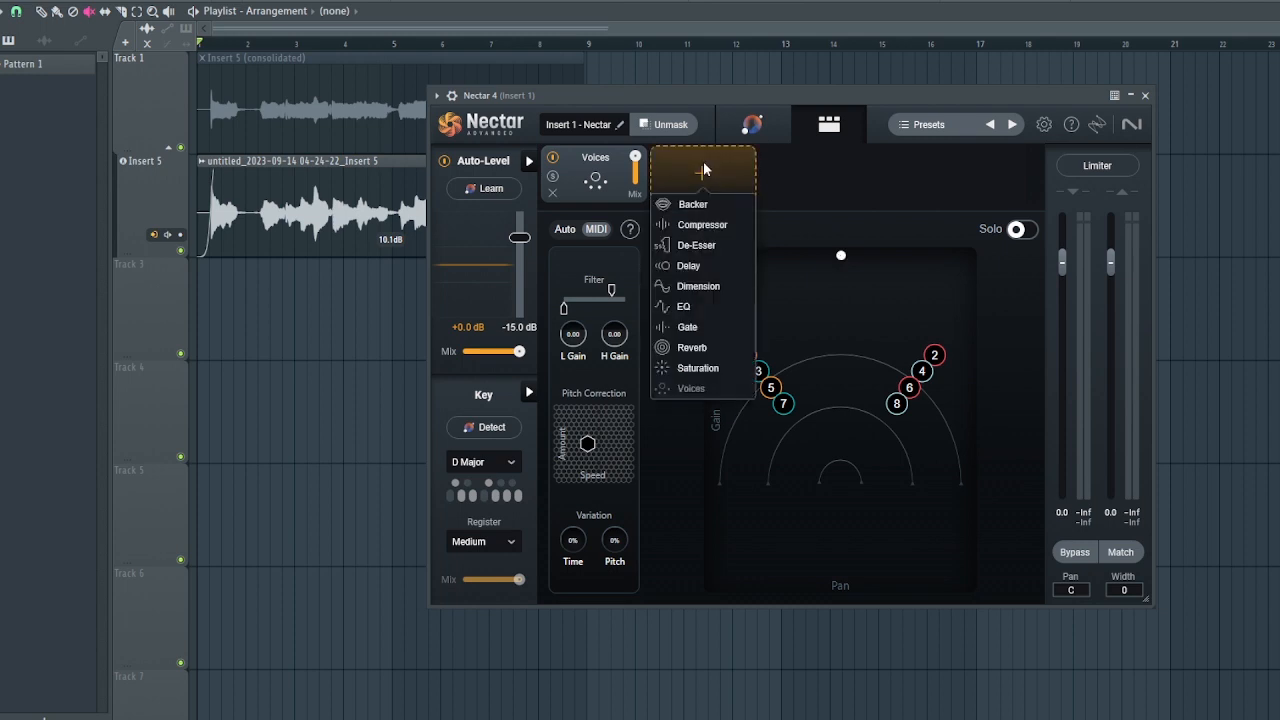